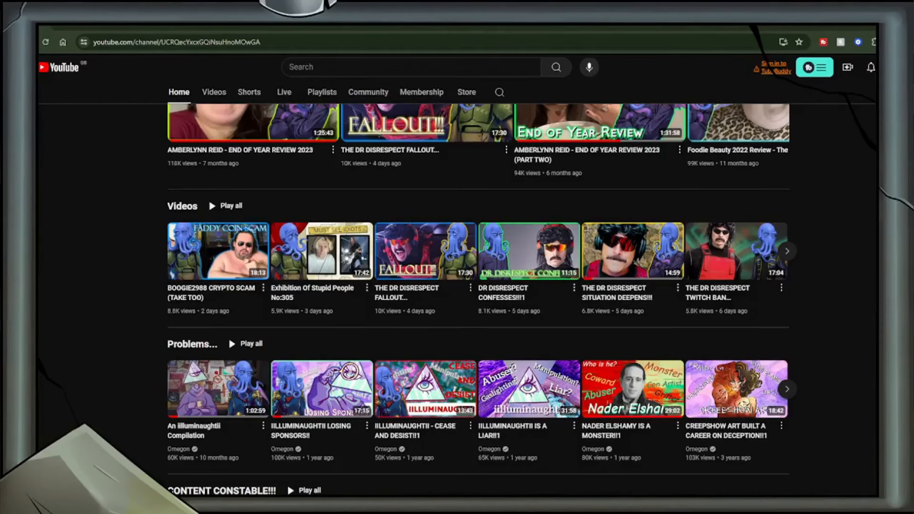
{"action": "mouse_move", "coordinate": [476, 315]}
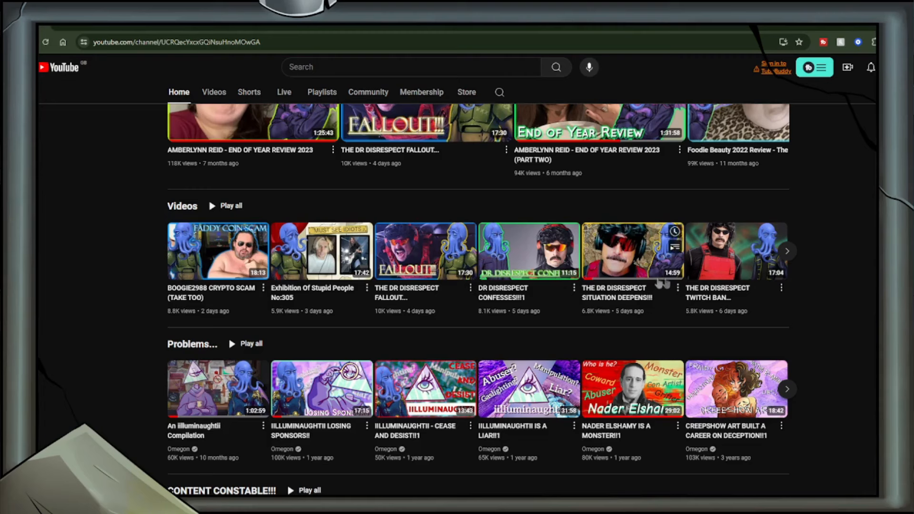
{"action": "mouse_move", "coordinate": [734, 251]}
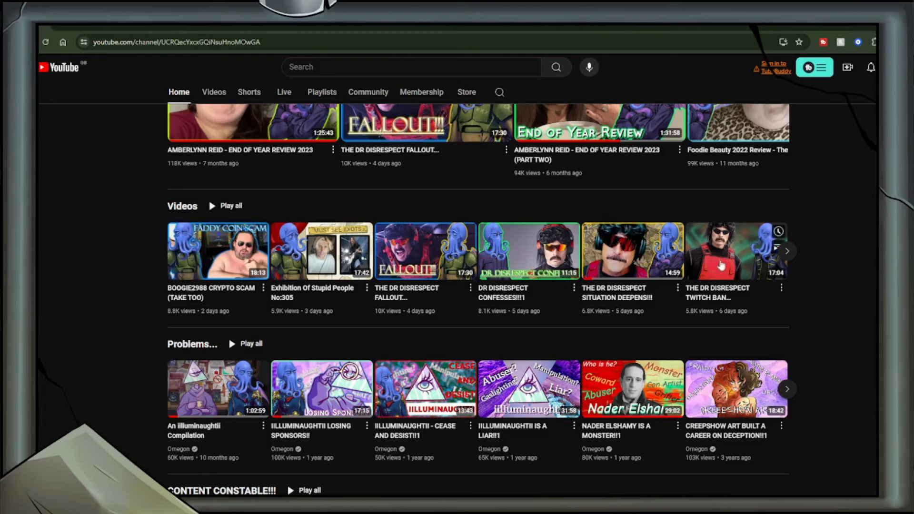
{"action": "mouse_move", "coordinate": [529, 251]}
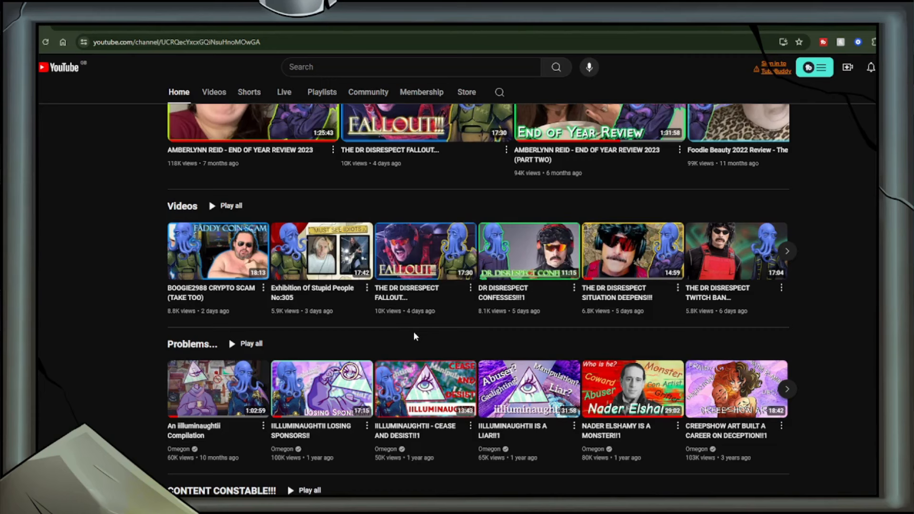
{"action": "mouse_move", "coordinate": [97, 182]}
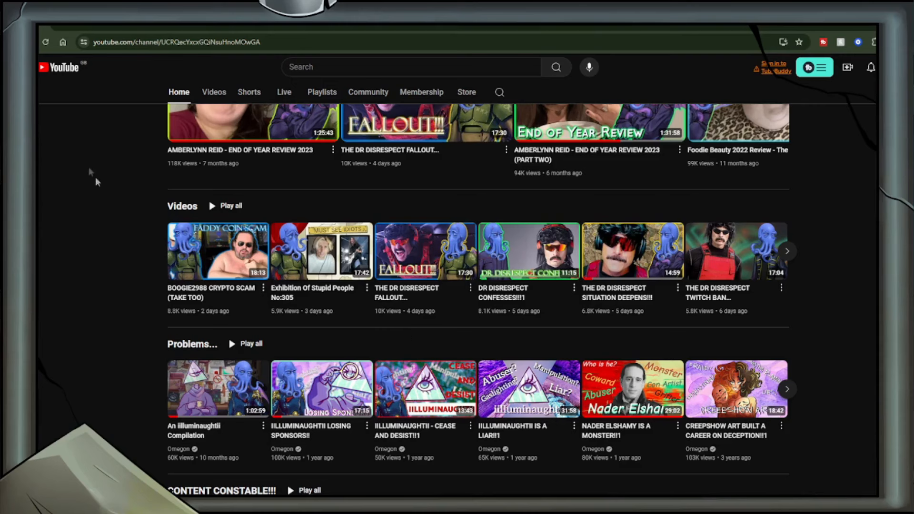
{"action": "mouse_move", "coordinate": [103, 200]}
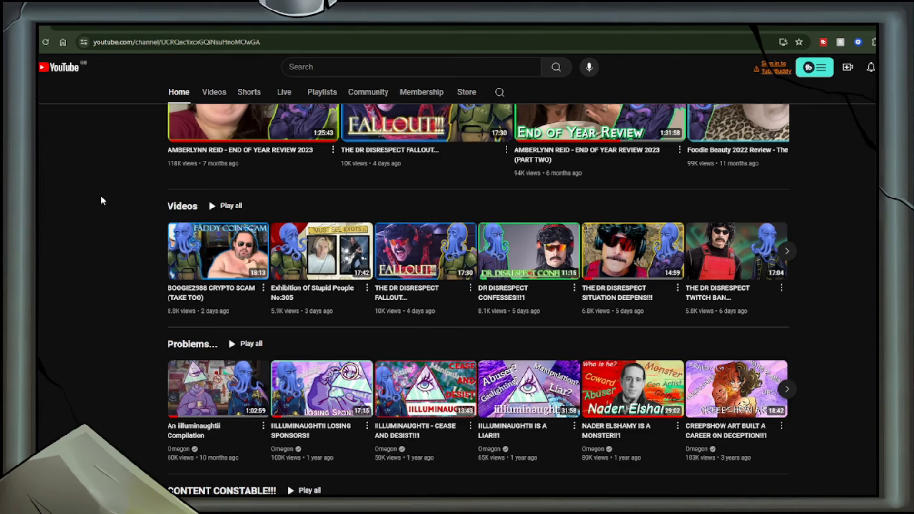
{"action": "mouse_move", "coordinate": [218, 294]}
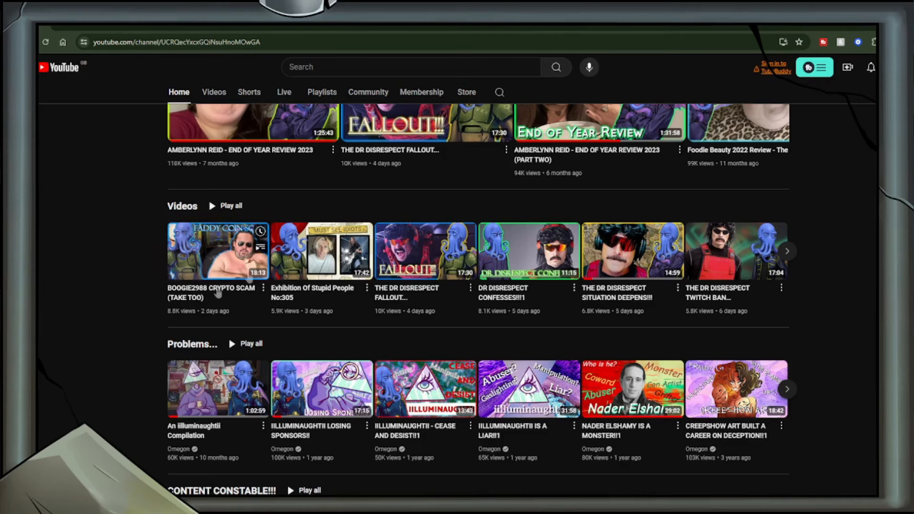
{"action": "mouse_move", "coordinate": [81, 319]}
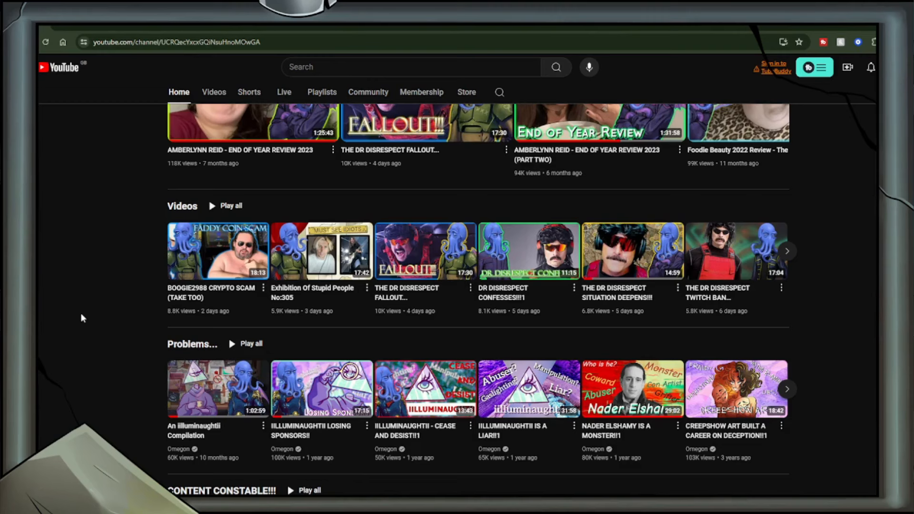
{"action": "mouse_move", "coordinate": [741, 266]}
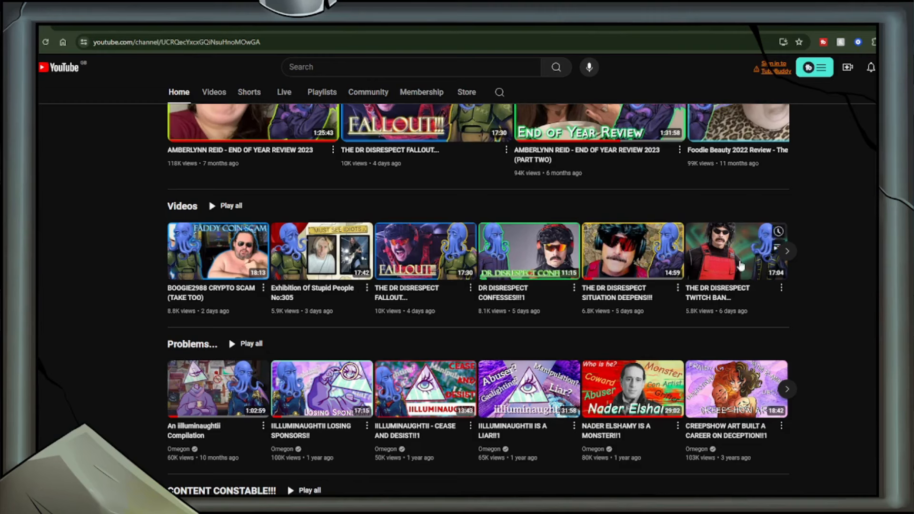
{"action": "mouse_move", "coordinate": [736, 251]}
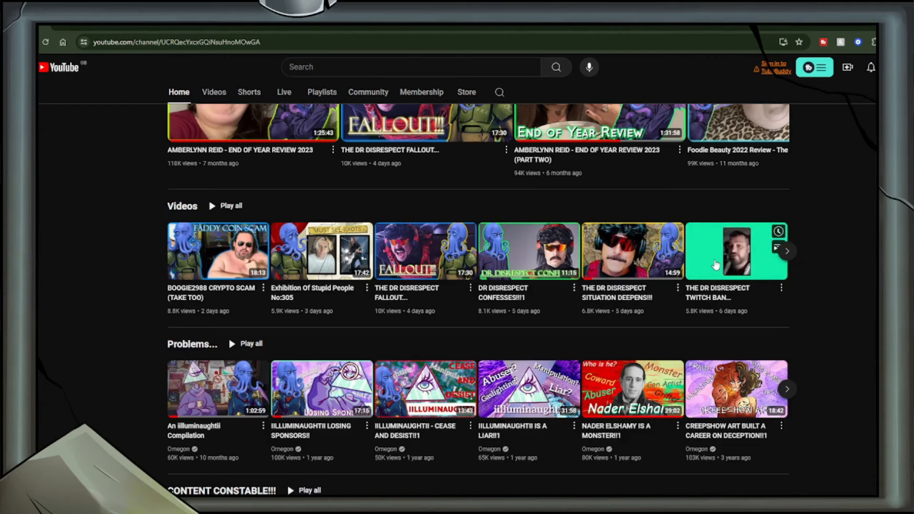
{"action": "mouse_move", "coordinate": [186, 190]}
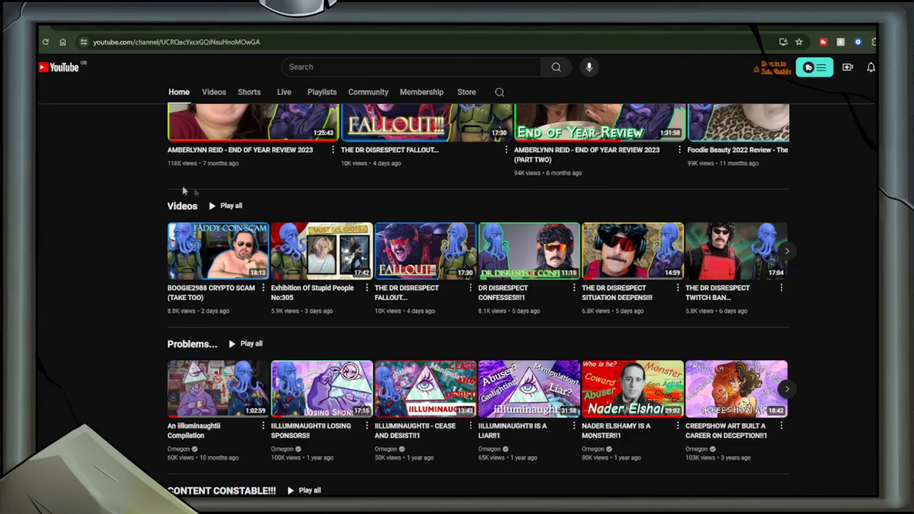
{"action": "mouse_move", "coordinate": [99, 155]}
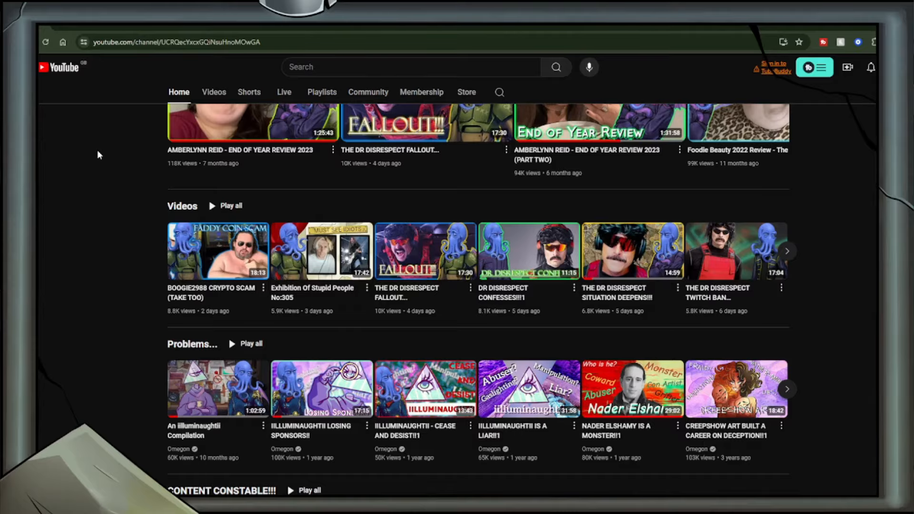
Switch to the 49ers post, skim its replies, then open Dexerto's post quoting Nadeshot.
{"action": "scroll", "scroll_direction": "up", "scroll_amount": 3}
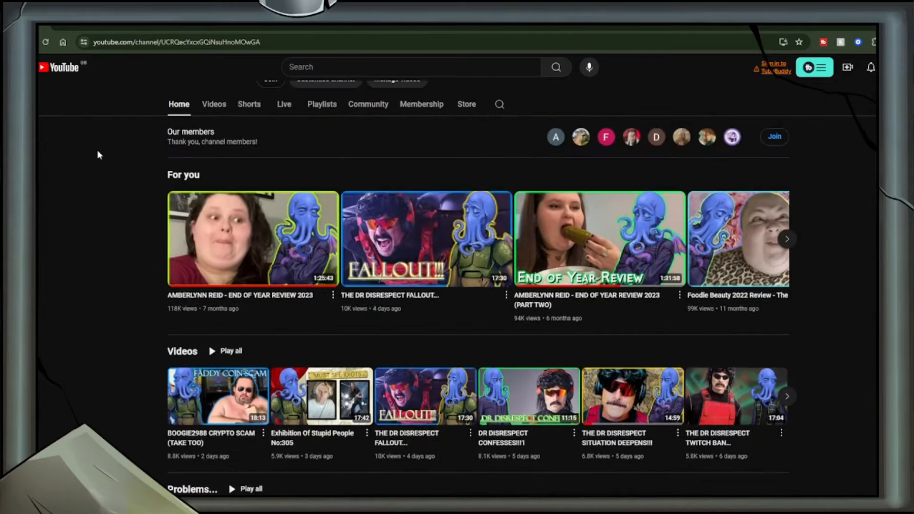
{"action": "scroll", "scroll_direction": "up", "scroll_amount": 3}
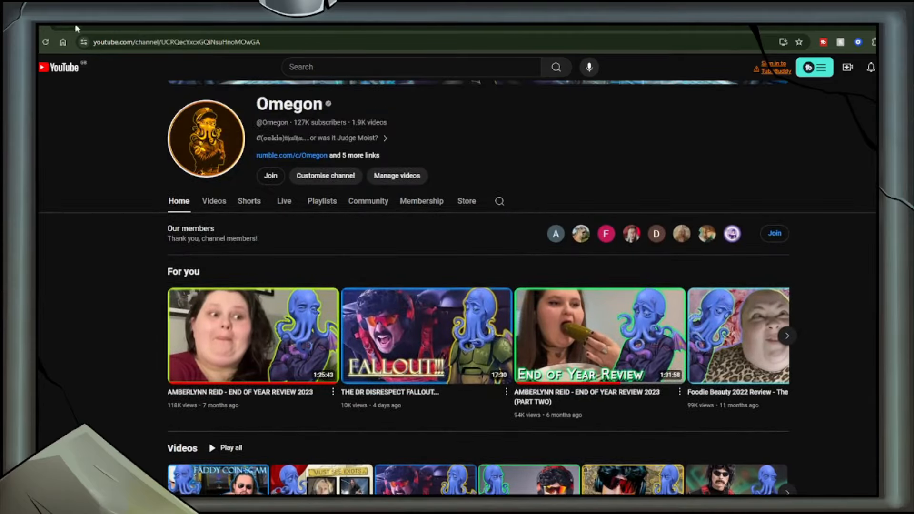
{"action": "left_click", "coordinate": [173, 42]}
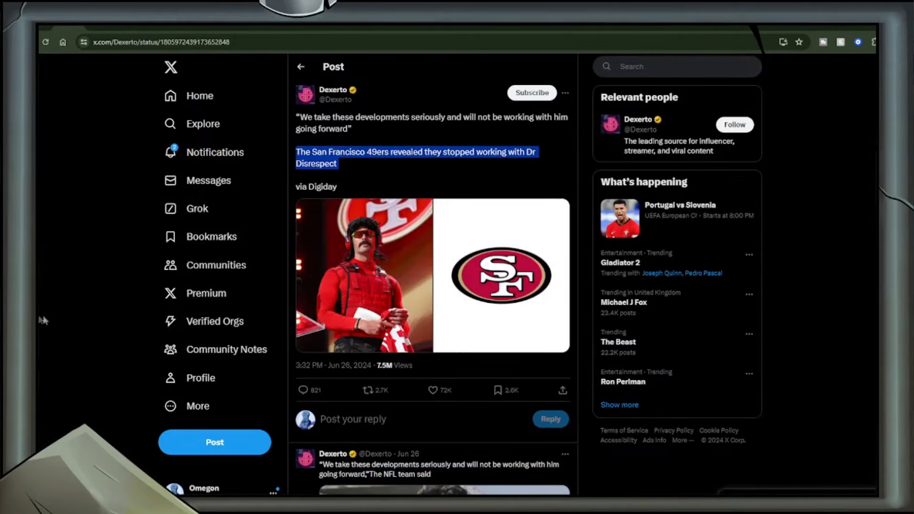
{"action": "scroll", "scroll_direction": "down", "scroll_amount": 3}
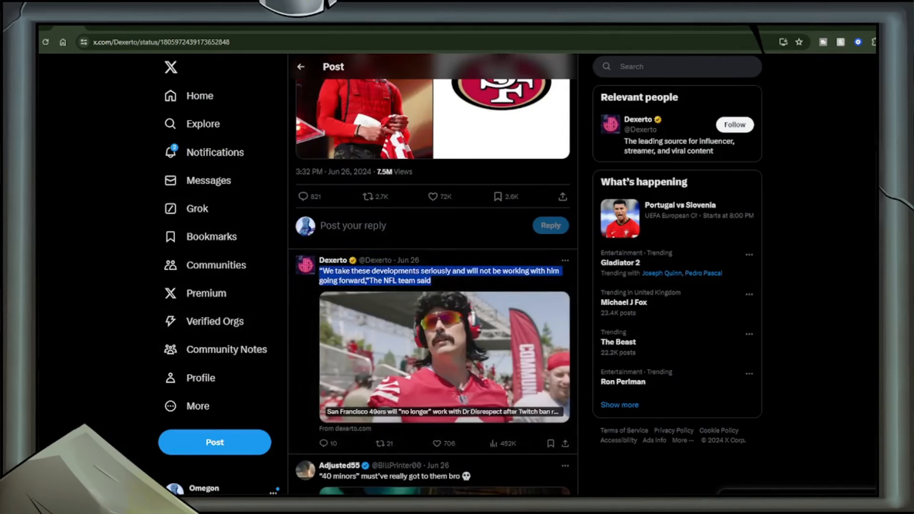
{"action": "mouse_move", "coordinate": [78, 133]}
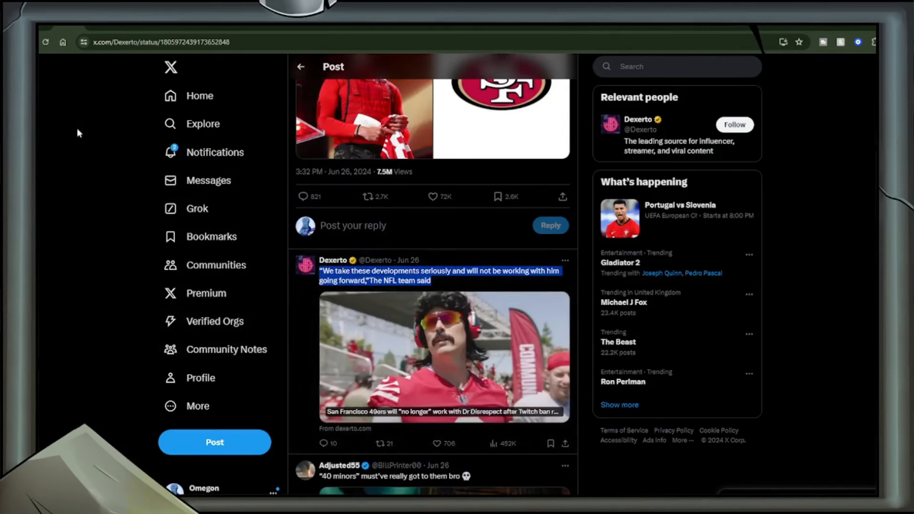
{"action": "scroll", "scroll_direction": "up", "scroll_amount": 3}
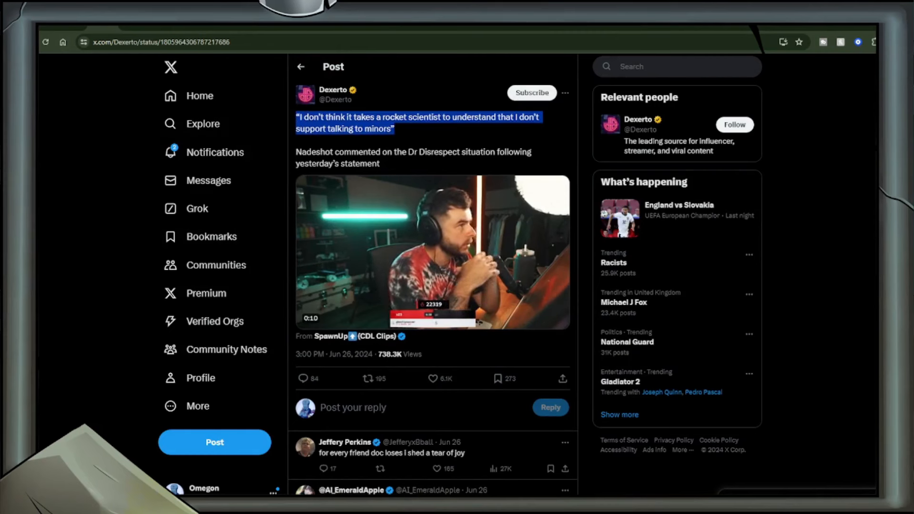
{"action": "left_click", "coordinate": [431, 251]}
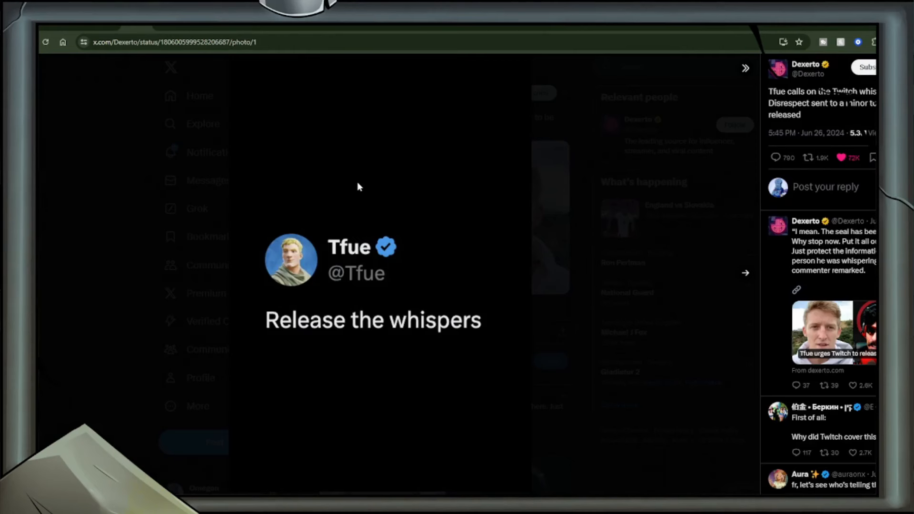
{"action": "mouse_move", "coordinate": [176, 183]}
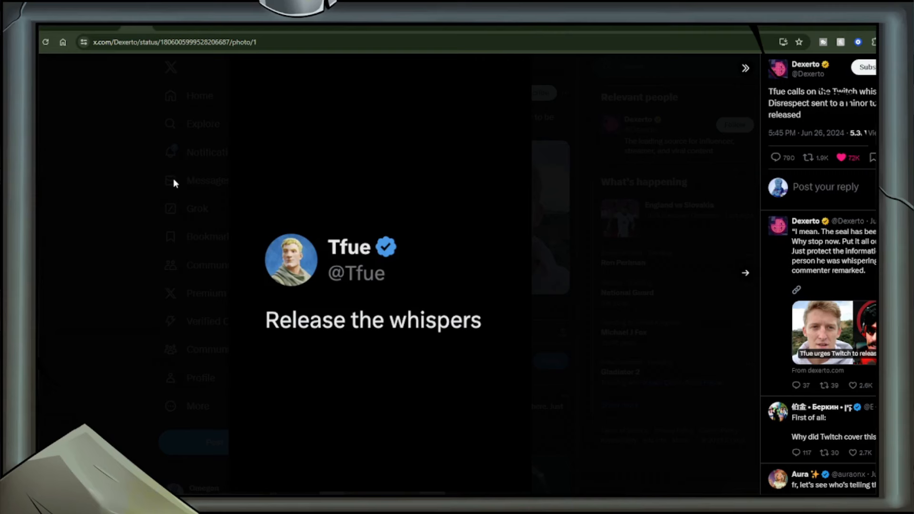
{"action": "mouse_move", "coordinate": [205, 149]}
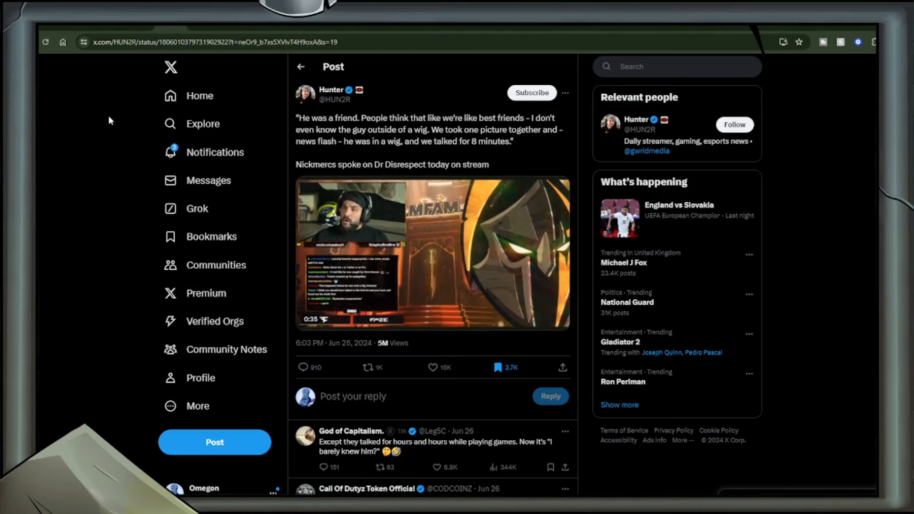
{"action": "mouse_move", "coordinate": [138, 66]}
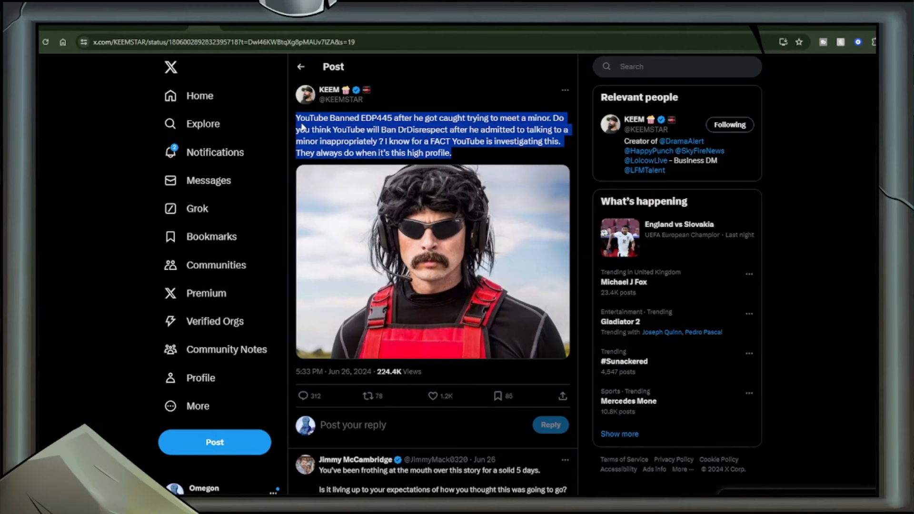
{"action": "mouse_move", "coordinate": [83, 152]}
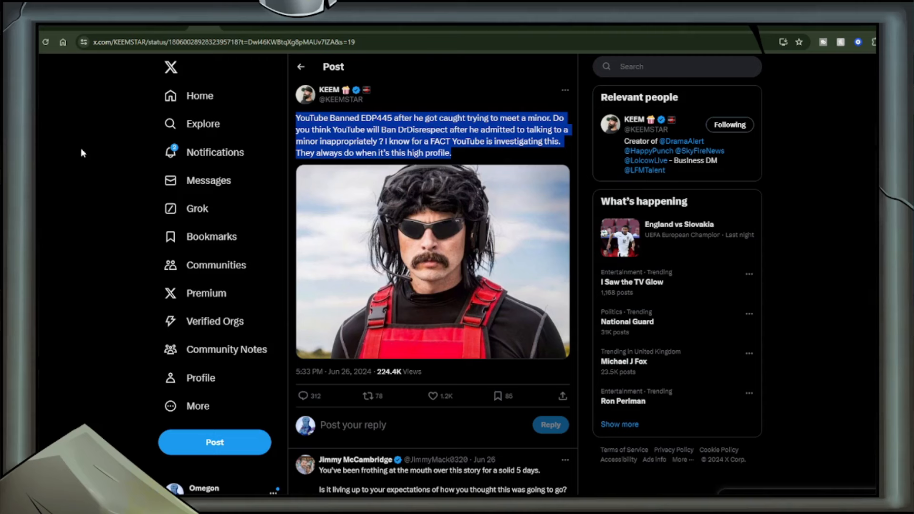
{"action": "mouse_move", "coordinate": [96, 127]}
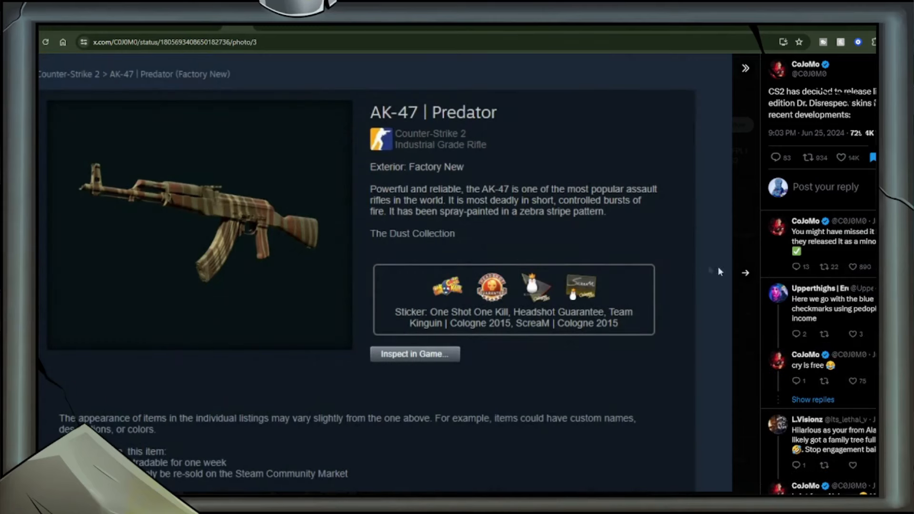
{"action": "mouse_move", "coordinate": [746, 274]}
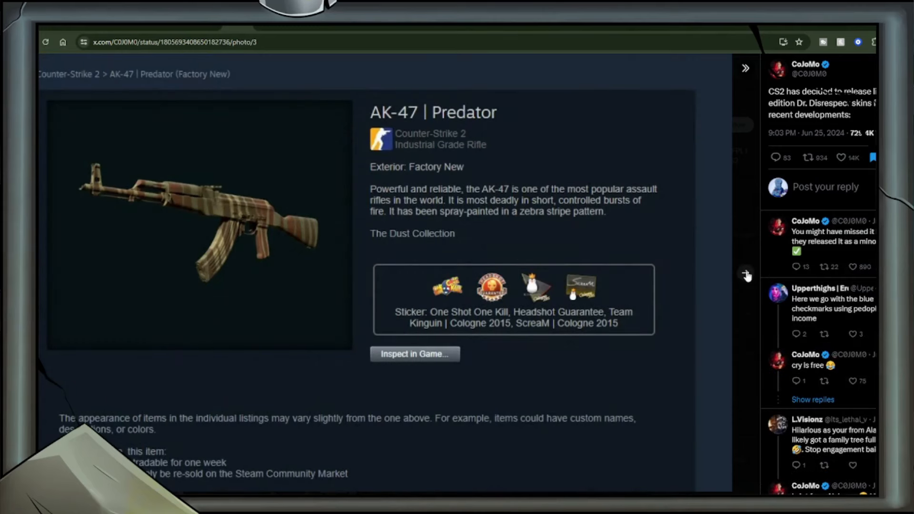
View the M249 Predator skin image, then close the viewer back to the CoJoMo post.
{"action": "left_click", "coordinate": [747, 275]}
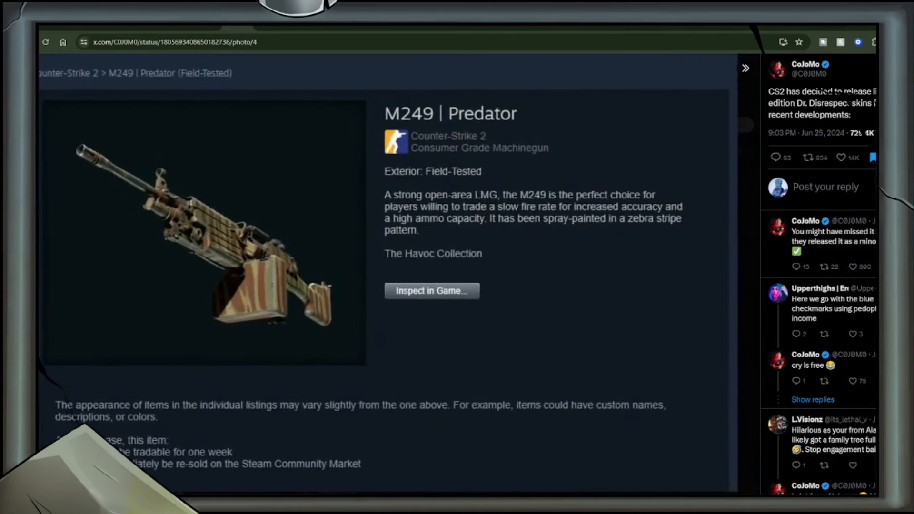
{"action": "left_click", "coordinate": [745, 273]}
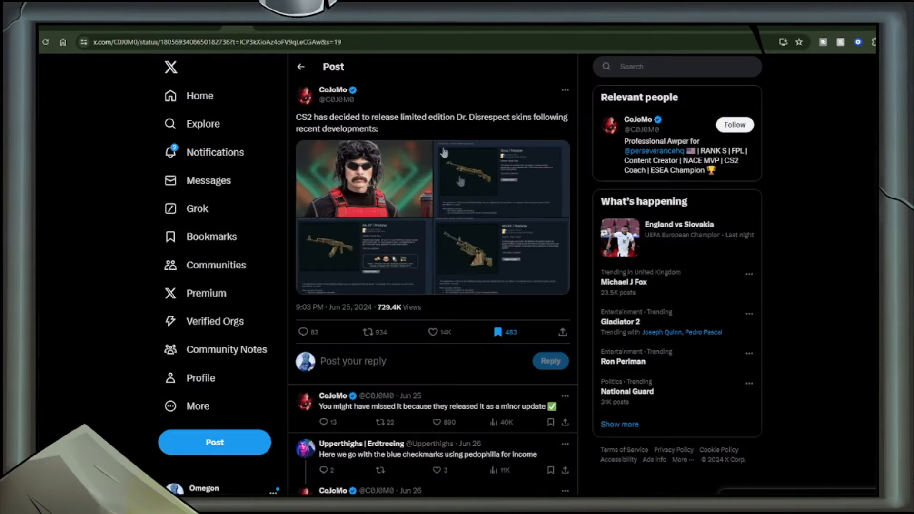
{"action": "mouse_move", "coordinate": [490, 278]}
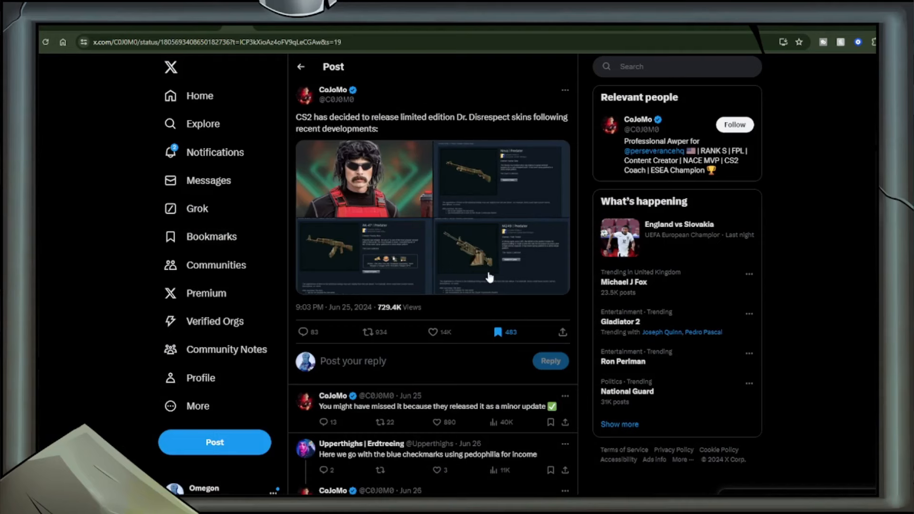
{"action": "mouse_move", "coordinate": [489, 278]}
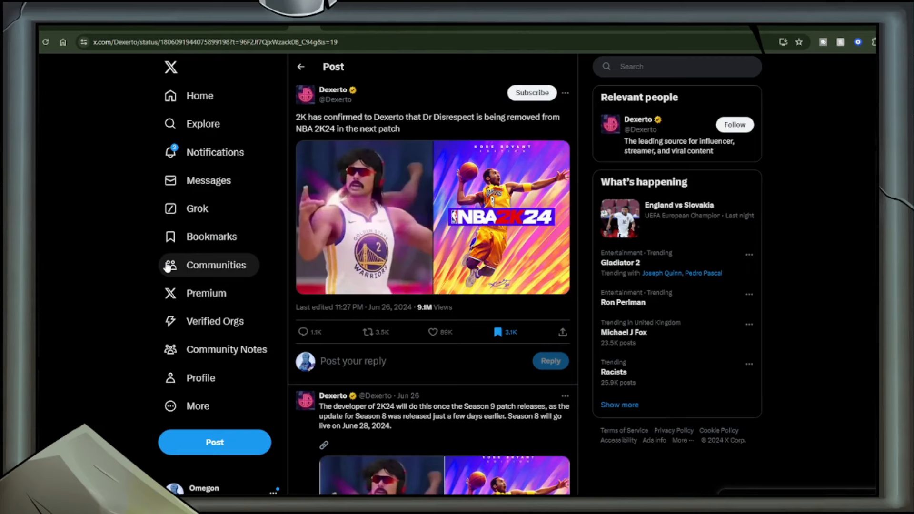
{"action": "mouse_move", "coordinate": [384, 415]}
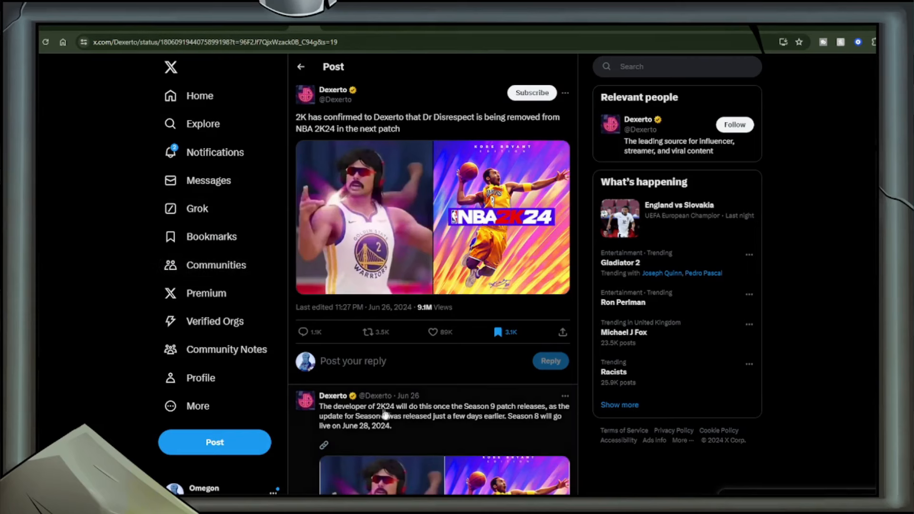
Scroll through Dexerto's NBA 2K24 removal post and Tfue's 'Release the whispers' image.
{"action": "scroll", "scroll_direction": "down", "scroll_amount": 3}
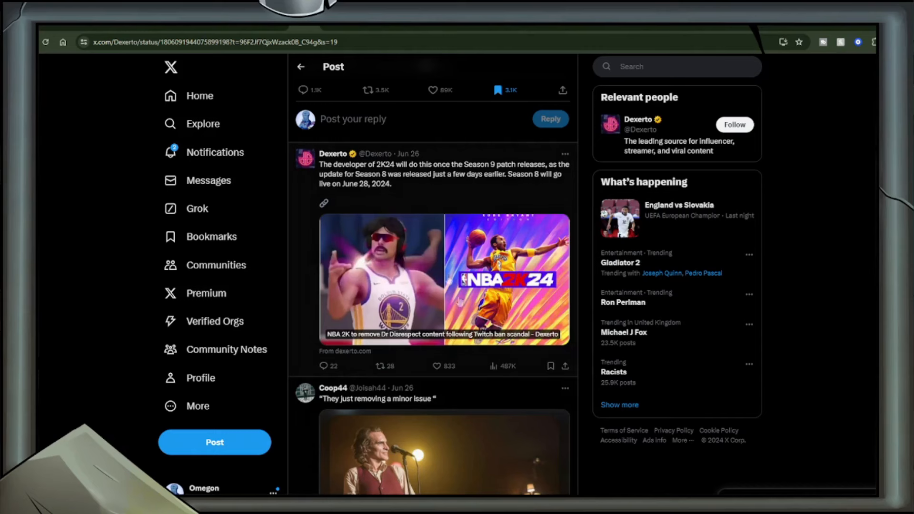
{"action": "scroll", "scroll_direction": "up", "scroll_amount": 3}
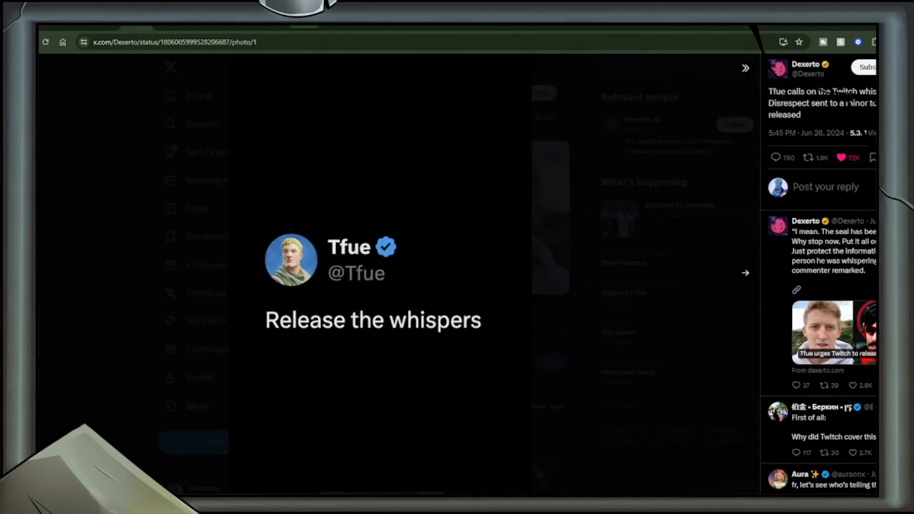
{"action": "mouse_move", "coordinate": [312, 81]}
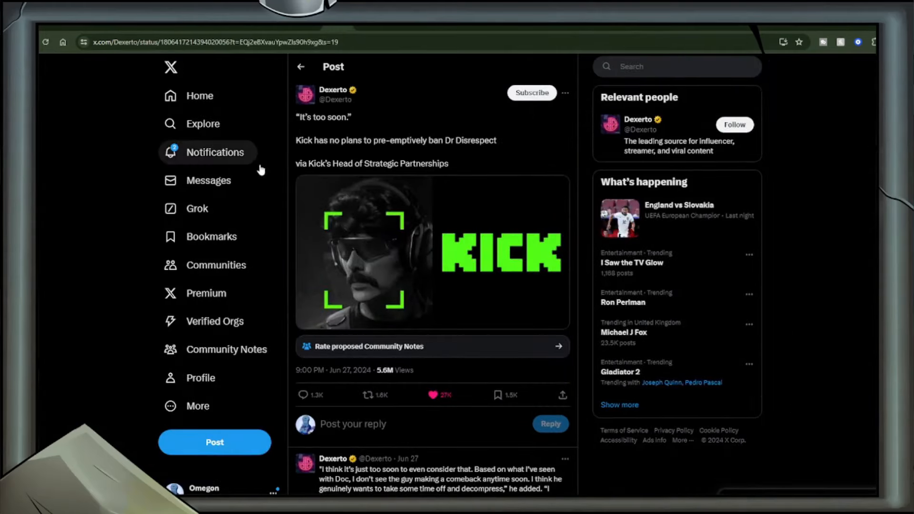
{"action": "mouse_move", "coordinate": [278, 192]}
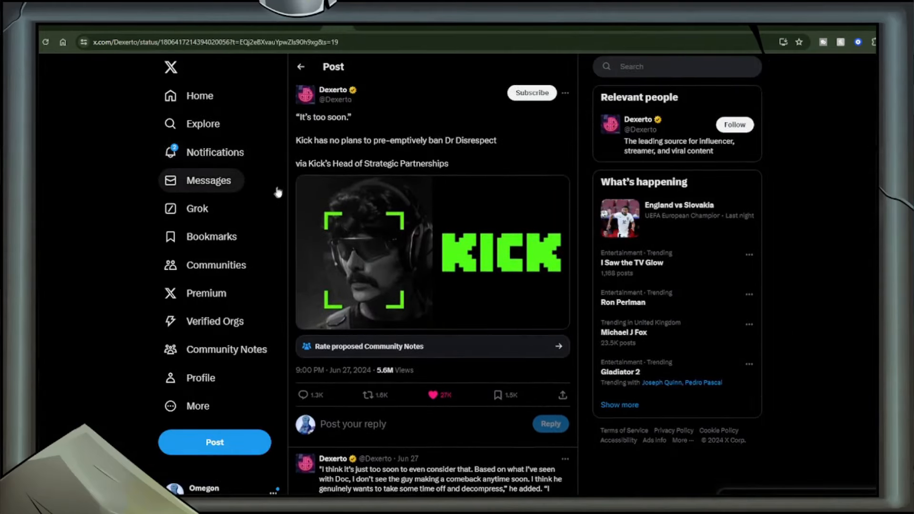
Scroll down Dexerto's Kick post on not pre-emptively banning Dr Disrespect to its follow-up quote.
{"action": "scroll", "scroll_direction": "down", "scroll_amount": 3}
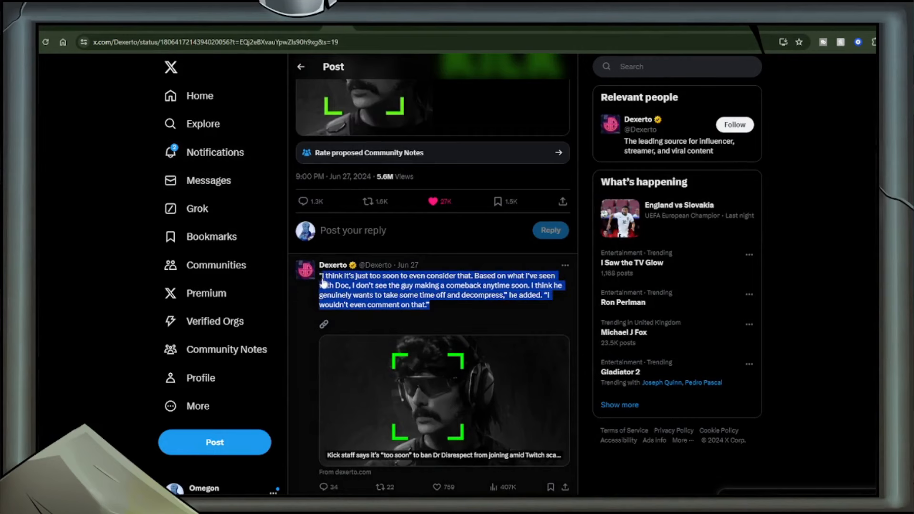
{"action": "scroll", "scroll_direction": "down", "scroll_amount": 3}
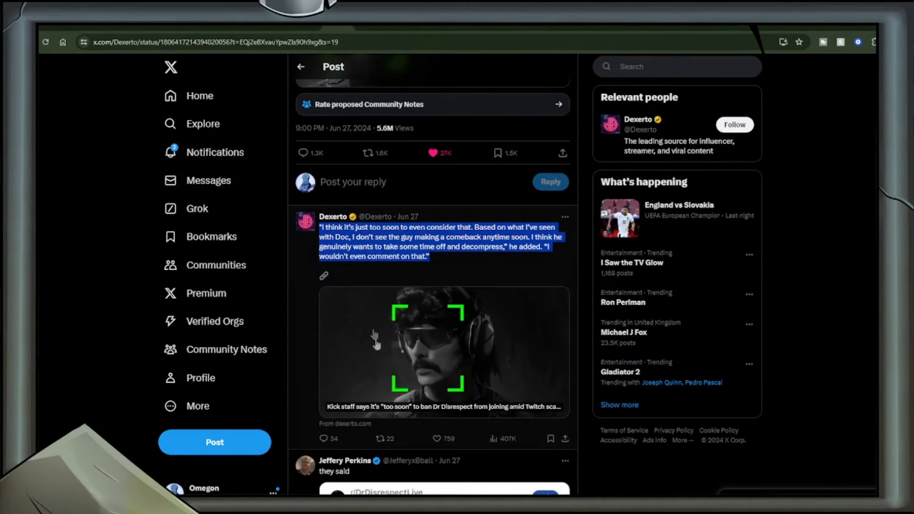
{"action": "mouse_move", "coordinate": [227, 349]}
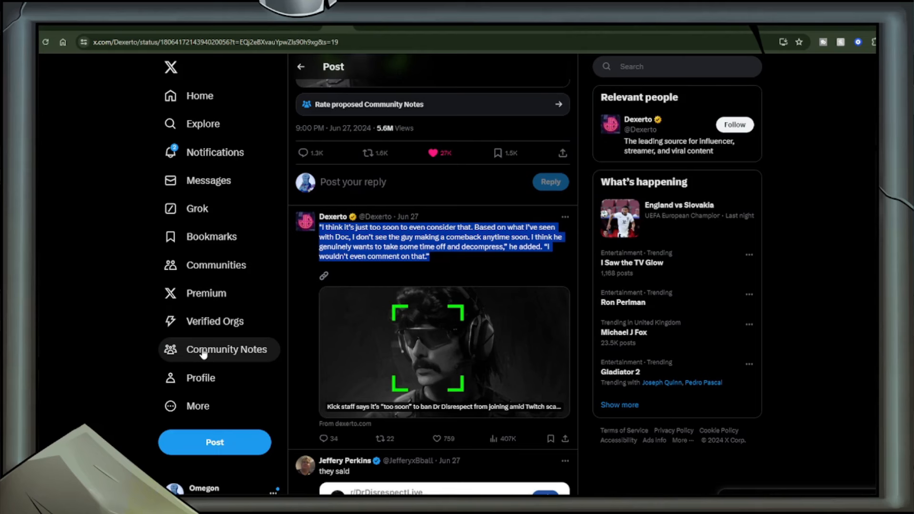
{"action": "mouse_move", "coordinate": [75, 314]}
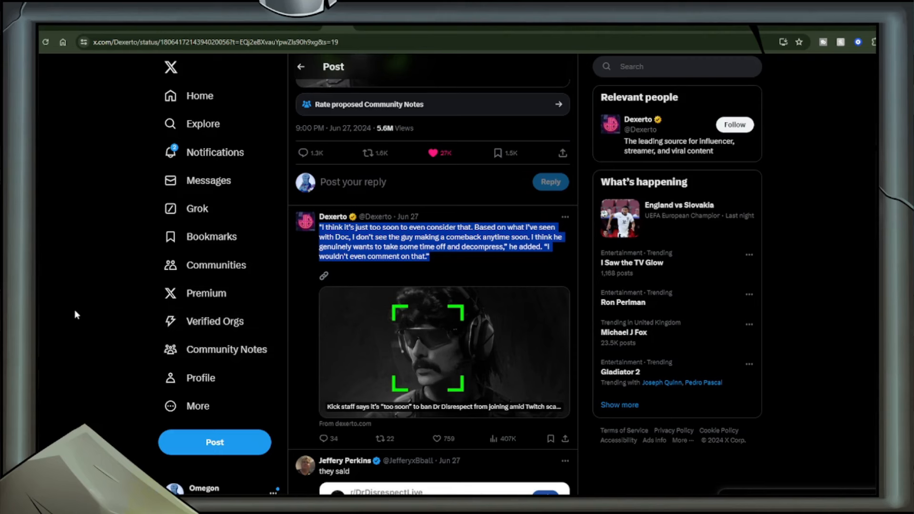
{"action": "mouse_move", "coordinate": [420, 126]}
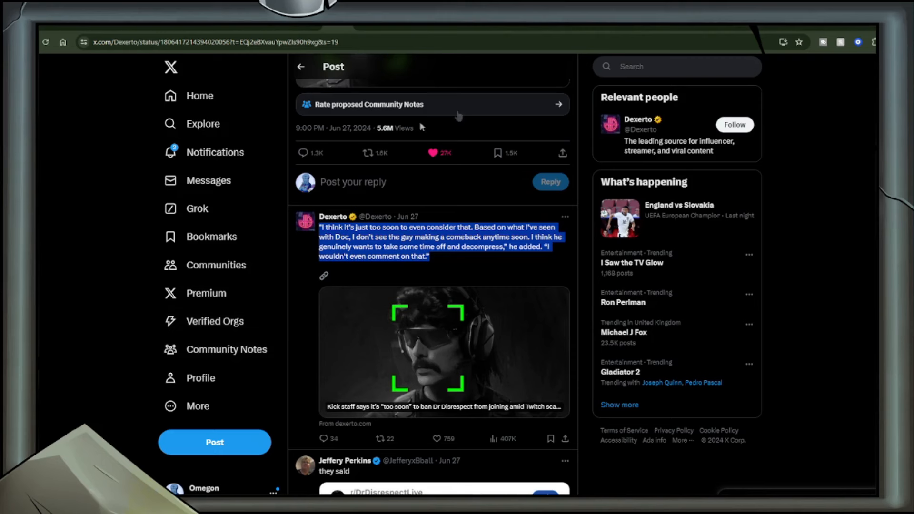
{"action": "mouse_move", "coordinate": [403, 151]}
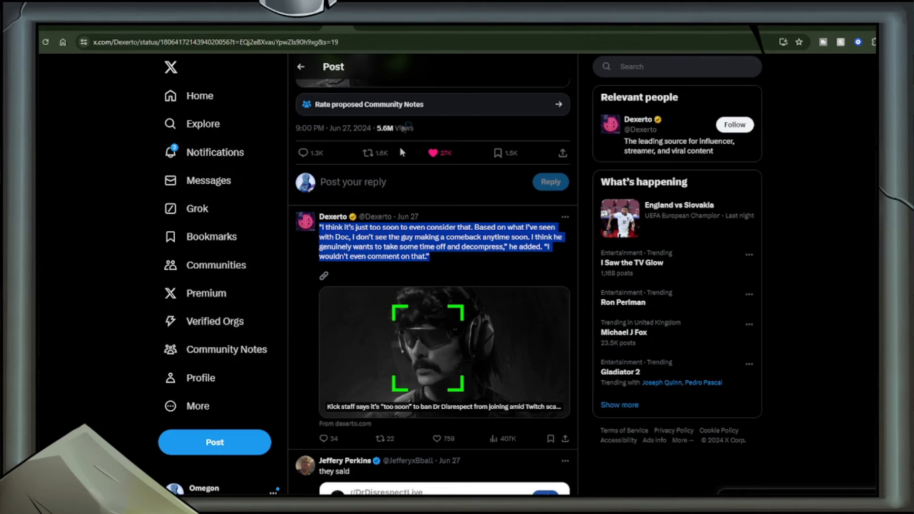
{"action": "mouse_move", "coordinate": [449, 173]}
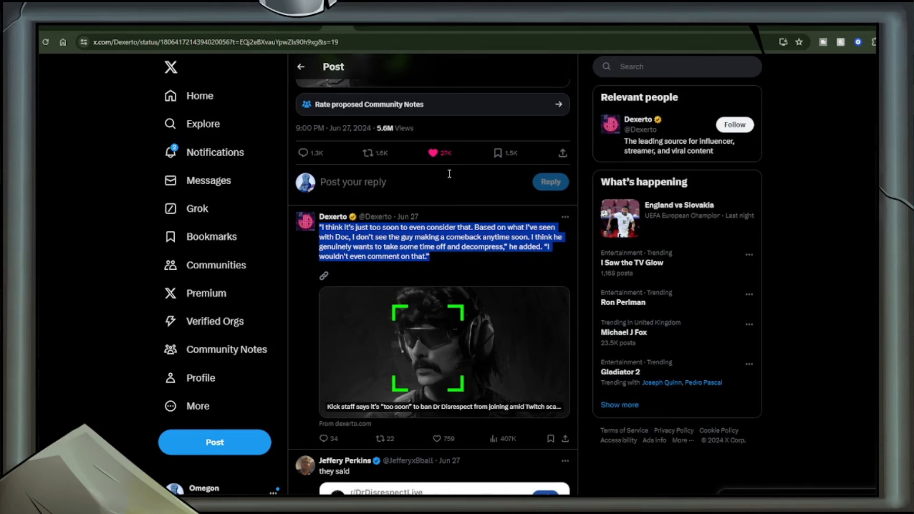
{"action": "mouse_move", "coordinate": [431, 188]}
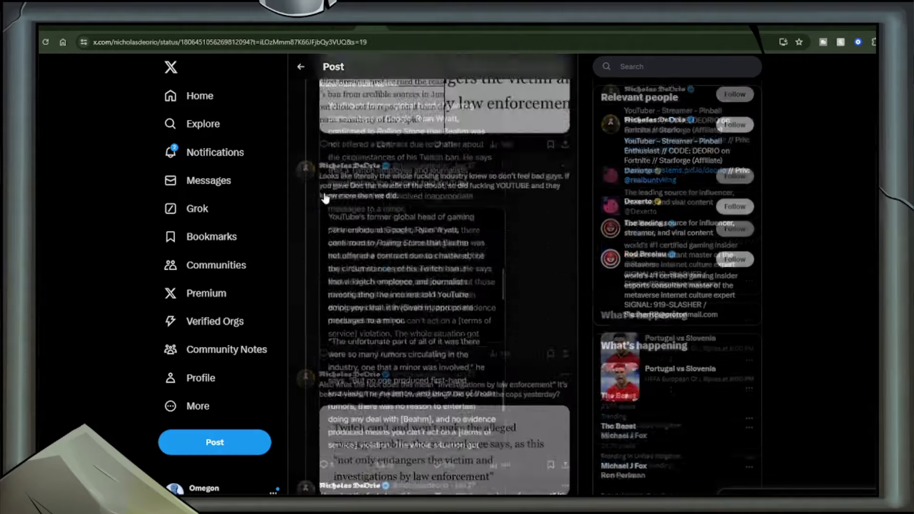
{"action": "scroll", "scroll_direction": "up", "scroll_amount": 3}
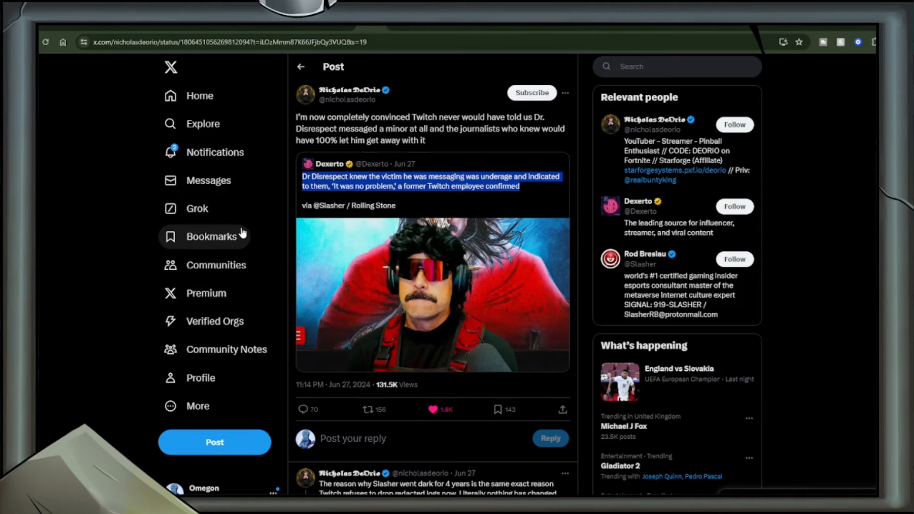
{"action": "scroll", "scroll_direction": "down", "scroll_amount": 3}
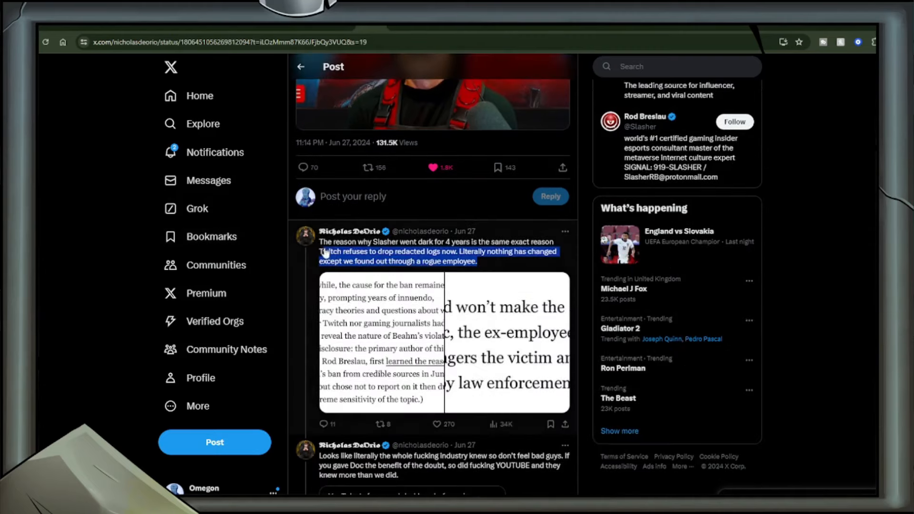
{"action": "scroll", "scroll_direction": "down", "scroll_amount": 3}
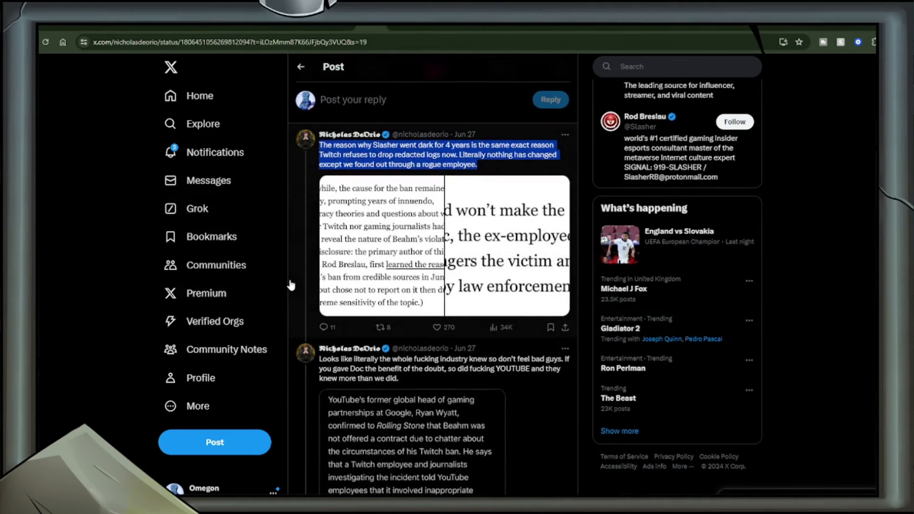
{"action": "mouse_move", "coordinate": [301, 321]}
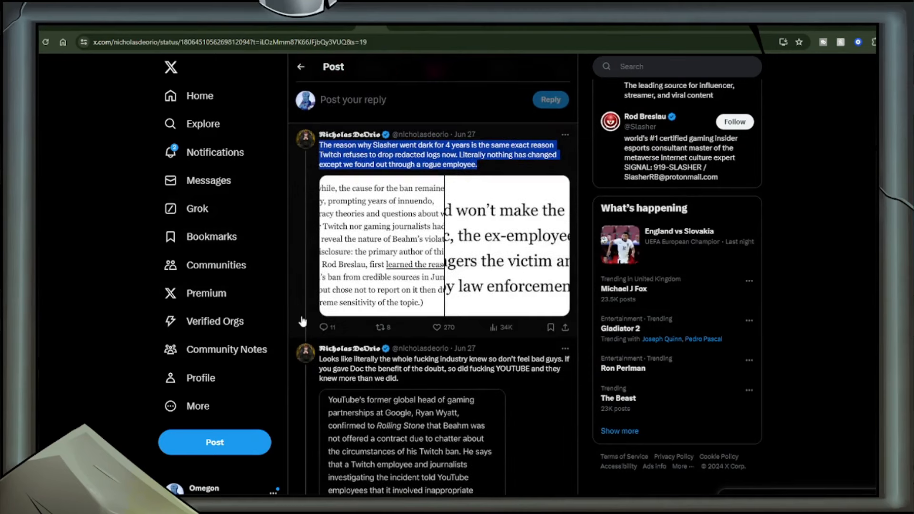
{"action": "mouse_move", "coordinate": [227, 349]}
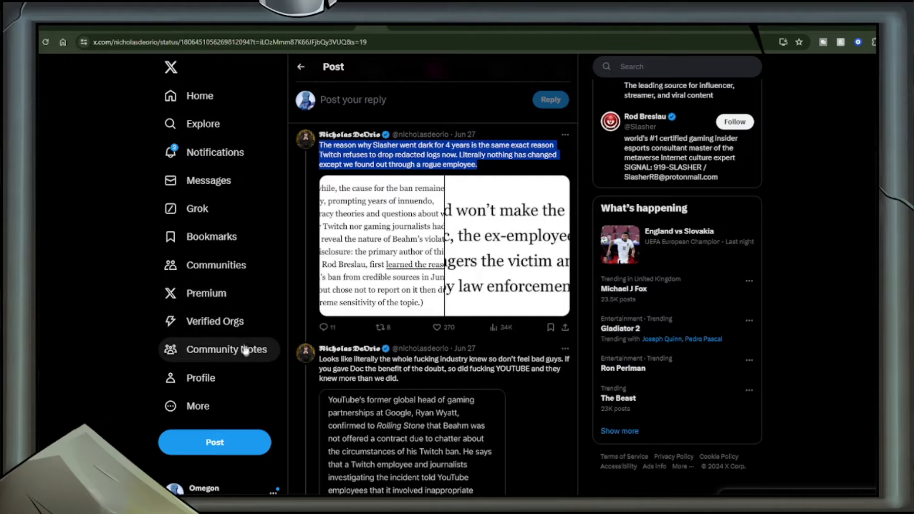
{"action": "mouse_move", "coordinate": [244, 348]}
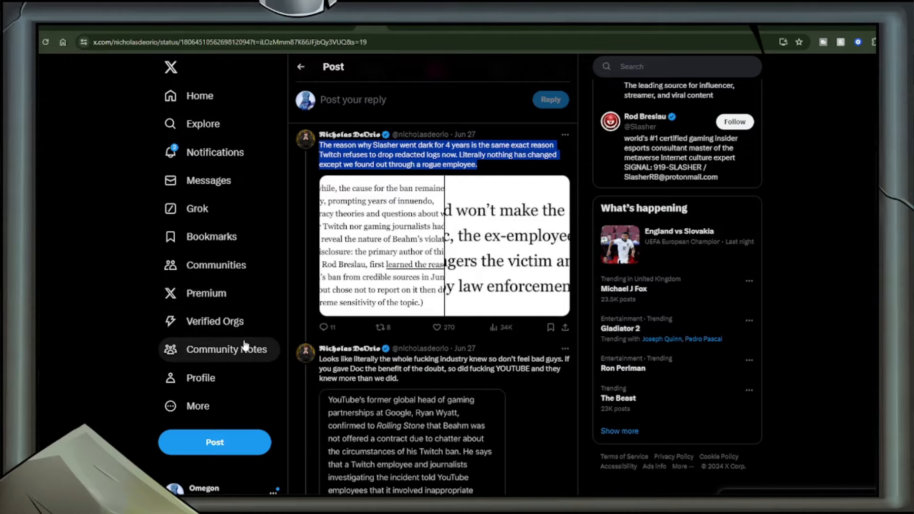
{"action": "left_click", "coordinate": [381, 245]}
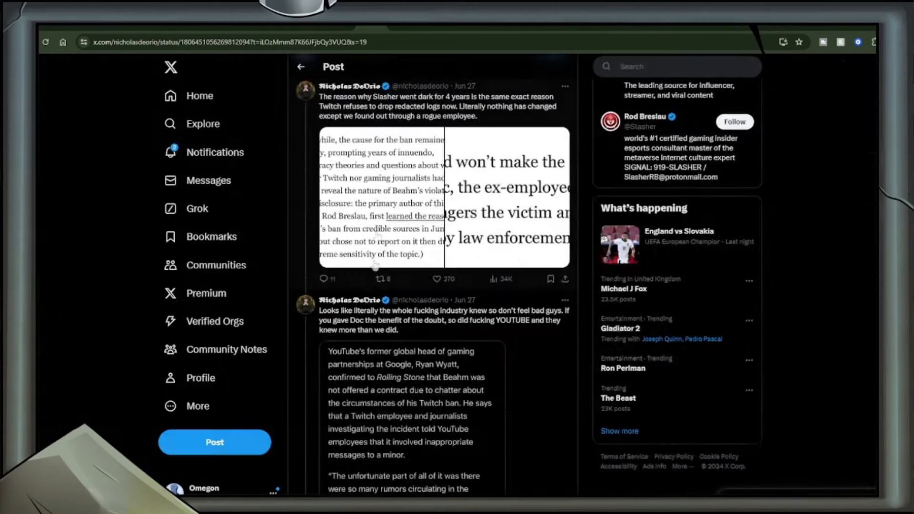
{"action": "scroll", "scroll_direction": "down", "scroll_amount": 3}
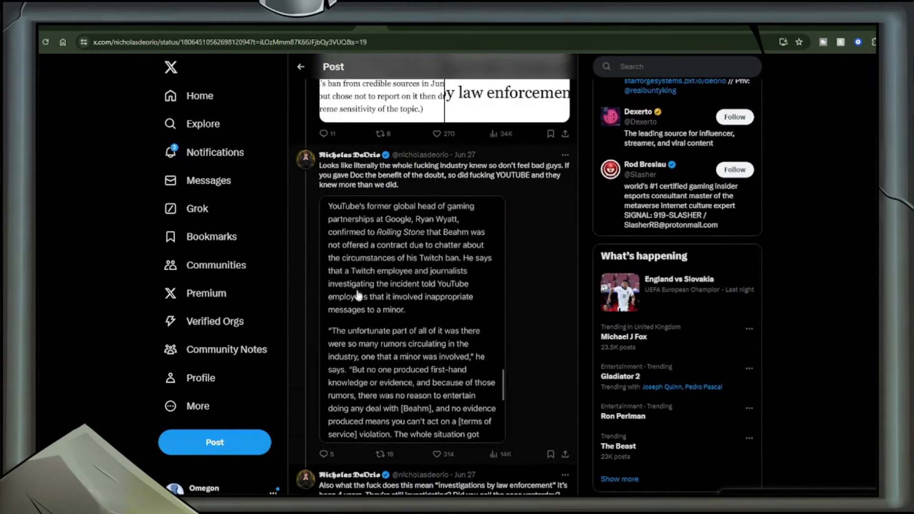
{"action": "mouse_move", "coordinate": [395, 309]}
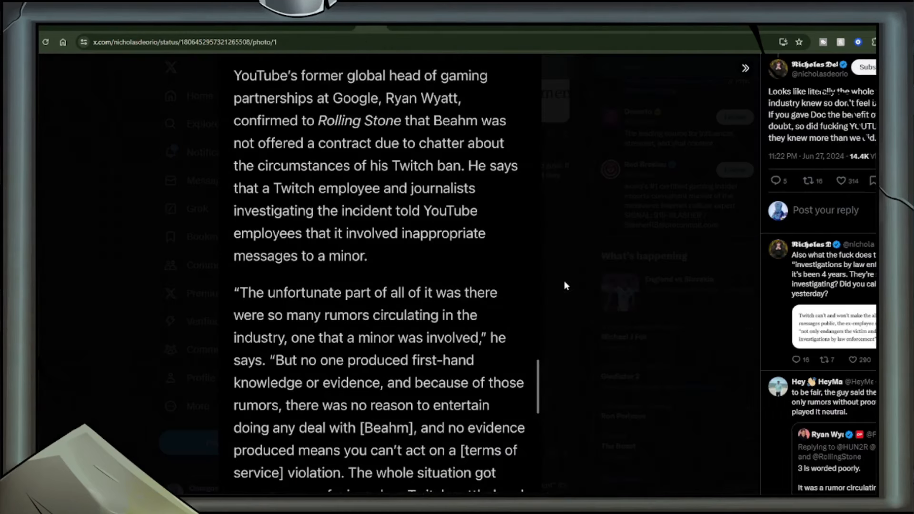
{"action": "mouse_move", "coordinate": [585, 254]}
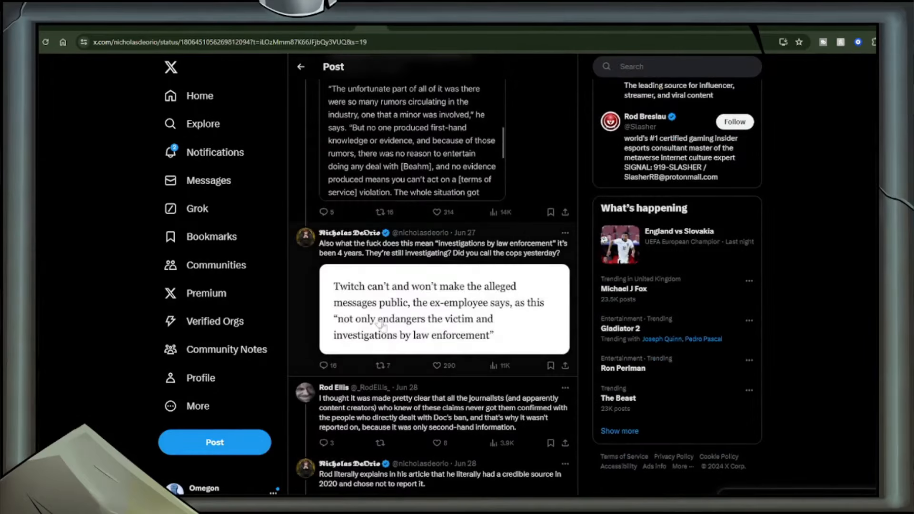
{"action": "mouse_move", "coordinate": [460, 332]}
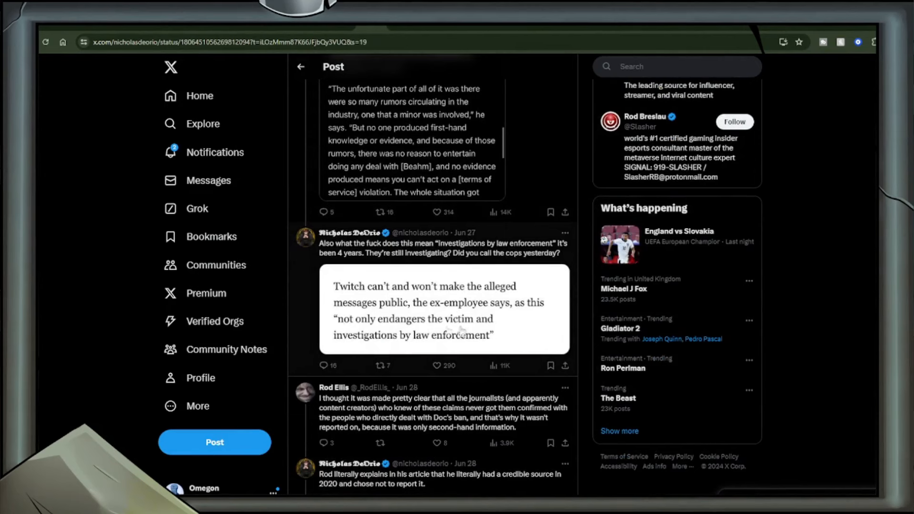
{"action": "mouse_move", "coordinate": [436, 317]}
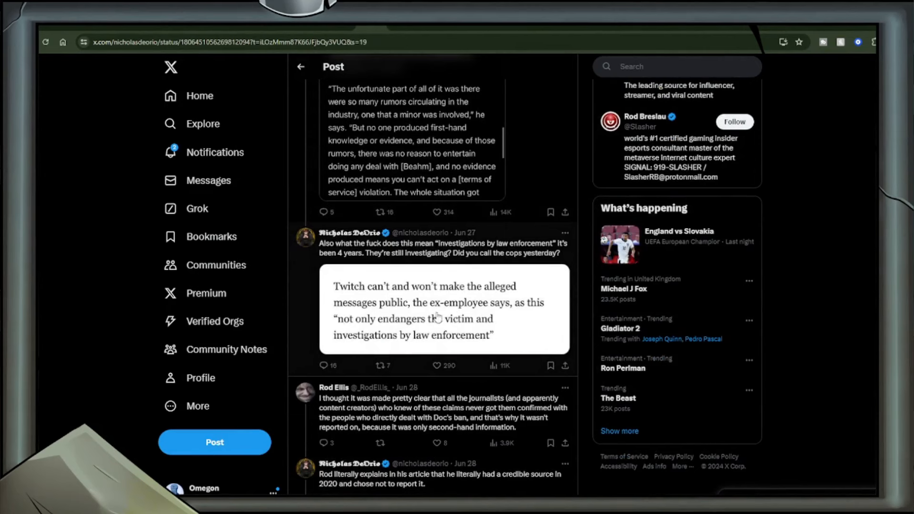
{"action": "mouse_move", "coordinate": [406, 297]}
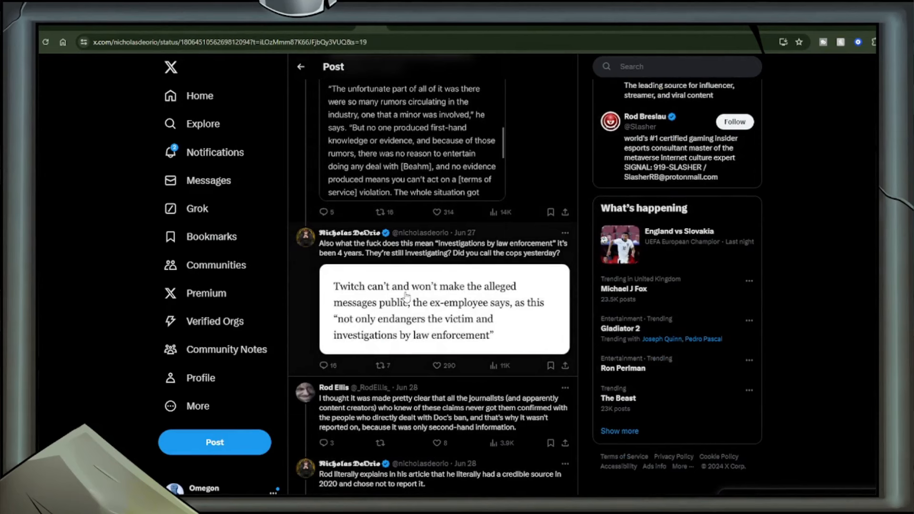
{"action": "scroll", "scroll_direction": "up", "scroll_amount": 3}
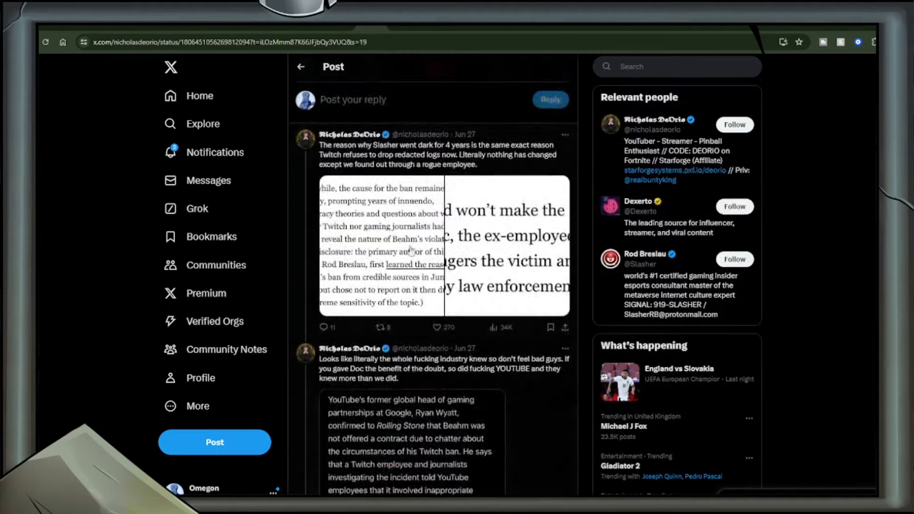
{"action": "left_click", "coordinate": [443, 245]}
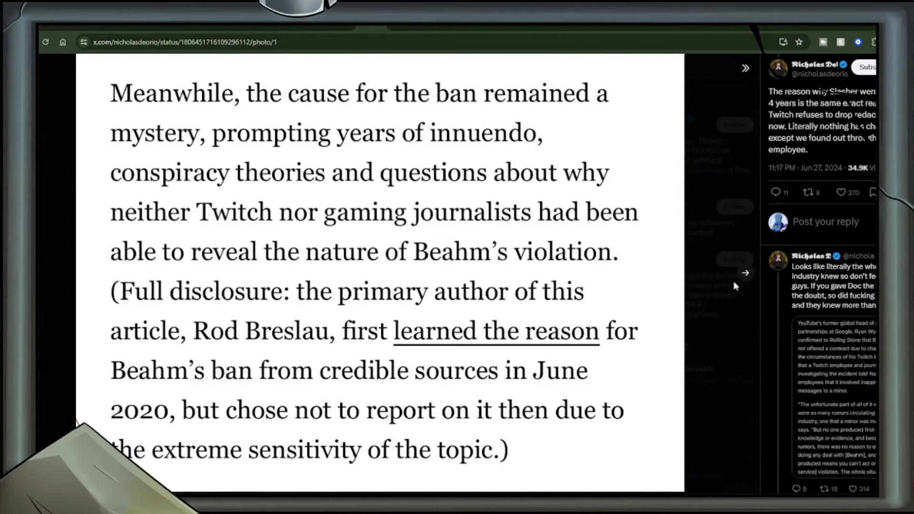
{"action": "left_click", "coordinate": [745, 273]}
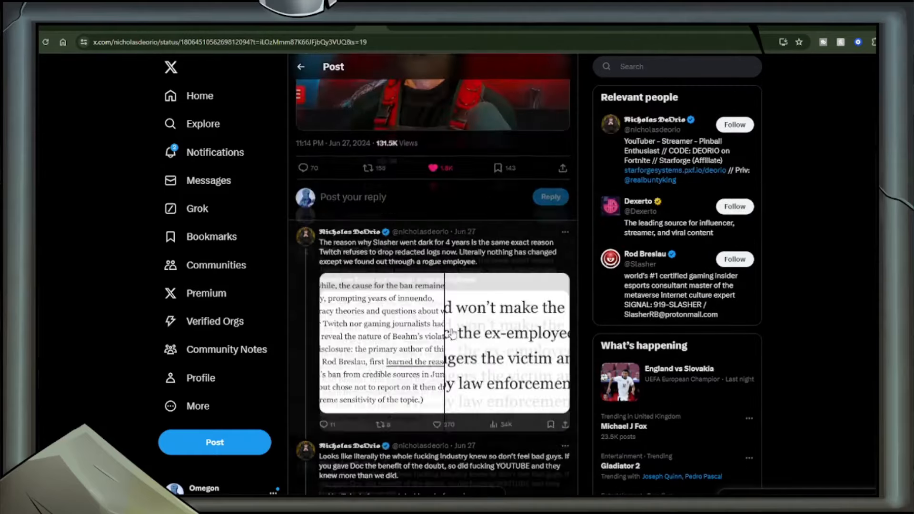
Scroll back to the top of Nicholas DeOrio's post about Twitch never revealing the messages.
{"action": "scroll", "scroll_direction": "up", "scroll_amount": 3}
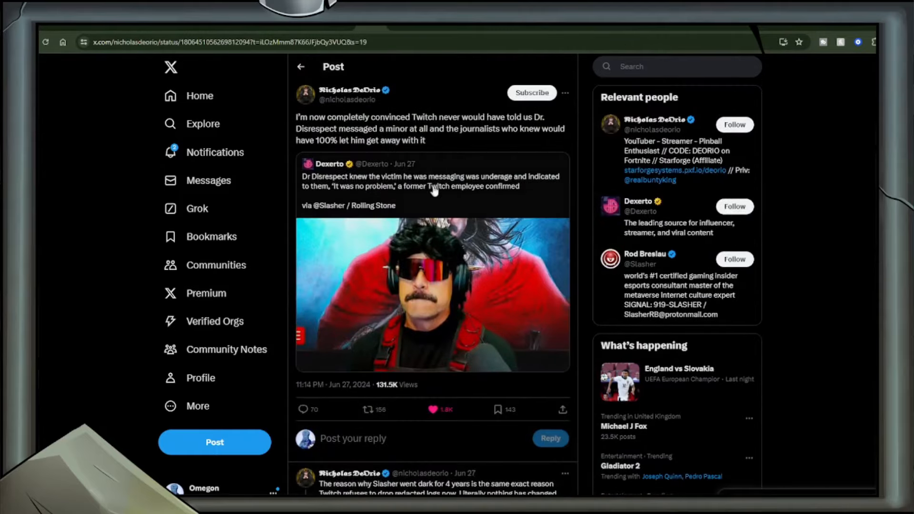
{"action": "mouse_move", "coordinate": [430, 211]}
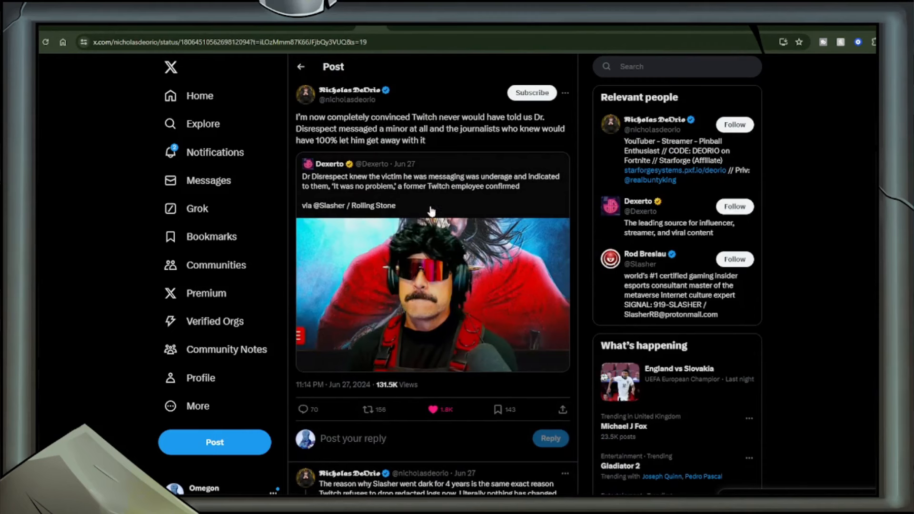
{"action": "mouse_move", "coordinate": [426, 93]}
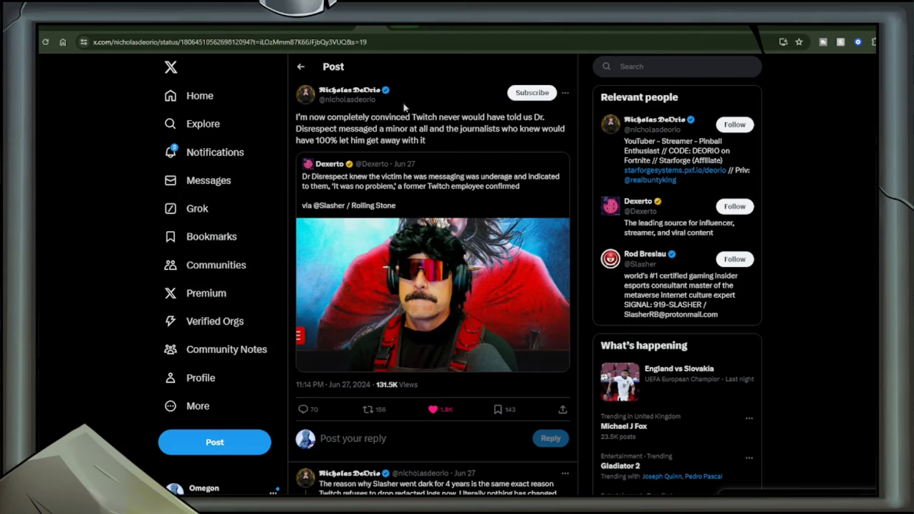
{"action": "mouse_move", "coordinate": [405, 151]}
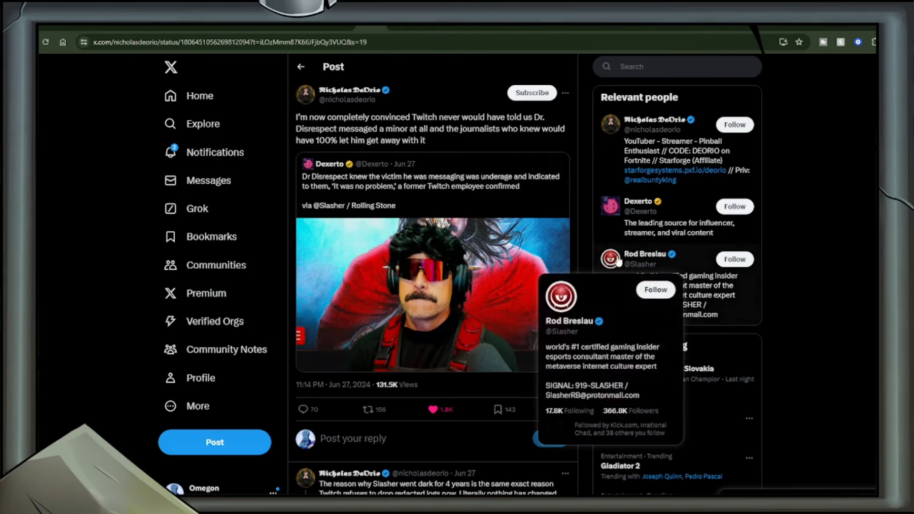
{"action": "mouse_move", "coordinate": [384, 30]}
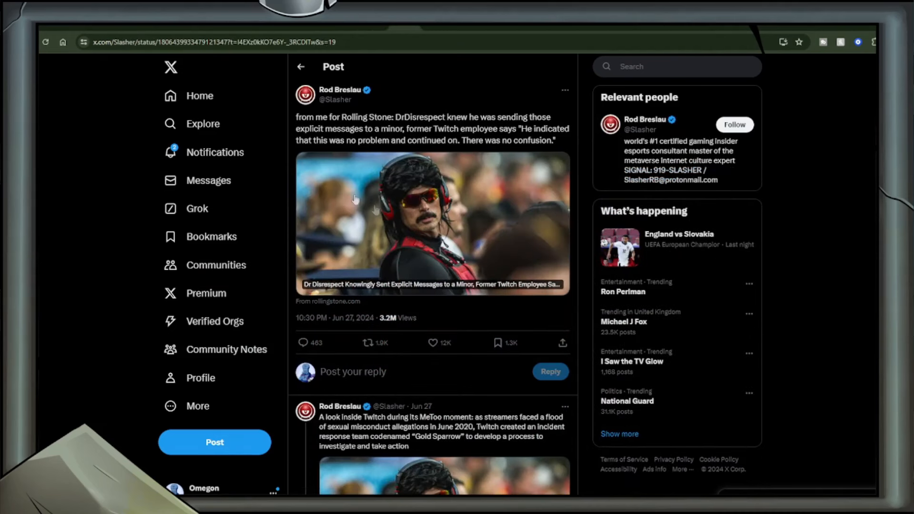
{"action": "mouse_move", "coordinate": [396, 254]}
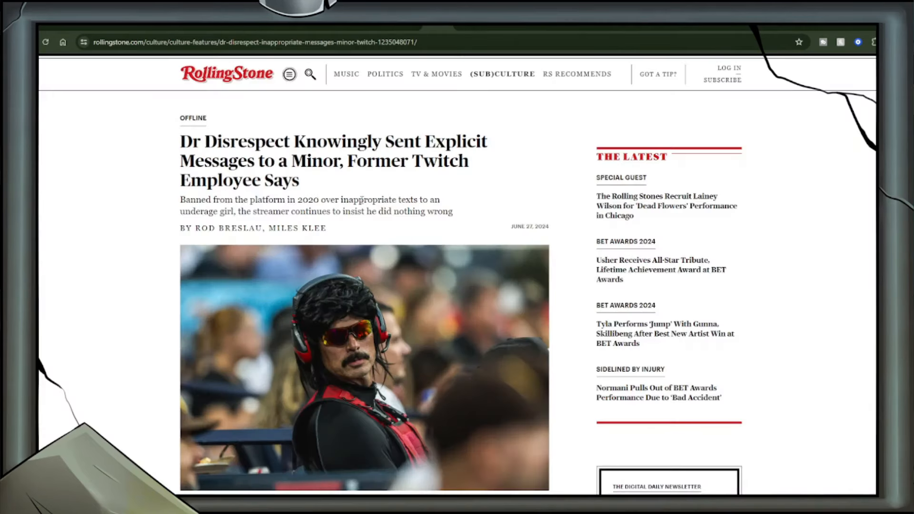
Skim the Rolling Stone article, then switch back to DeOrio's post quoting Dexerto.
{"action": "scroll", "scroll_direction": "down", "scroll_amount": 3}
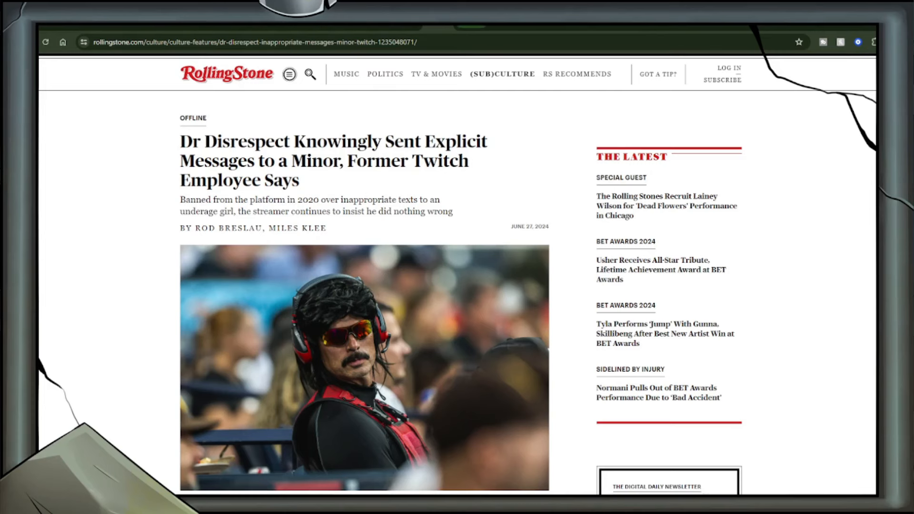
{"action": "left_click", "coordinate": [233, 41]}
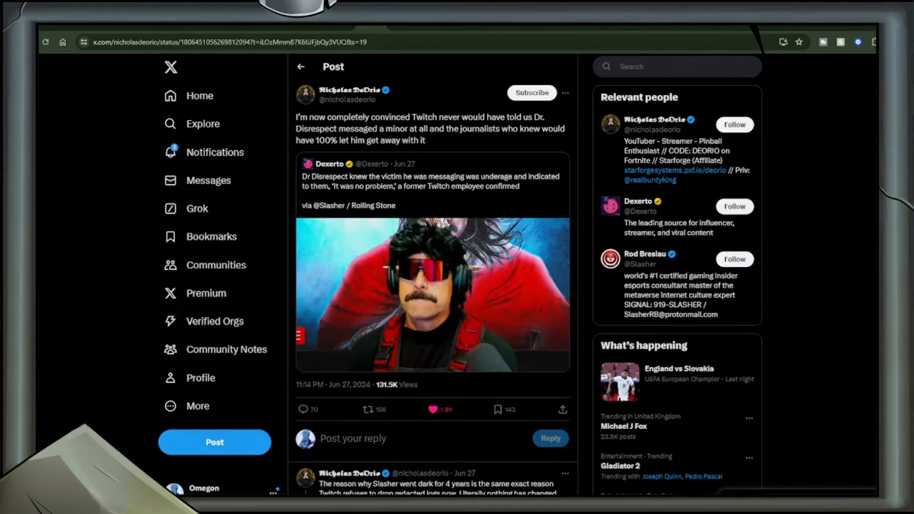
{"action": "left_click", "coordinate": [431, 174]}
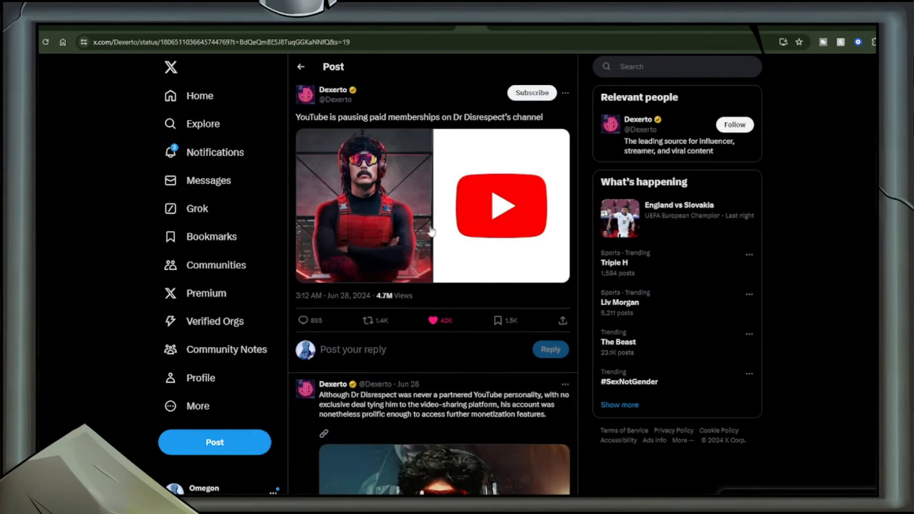
{"action": "mouse_move", "coordinate": [429, 226]}
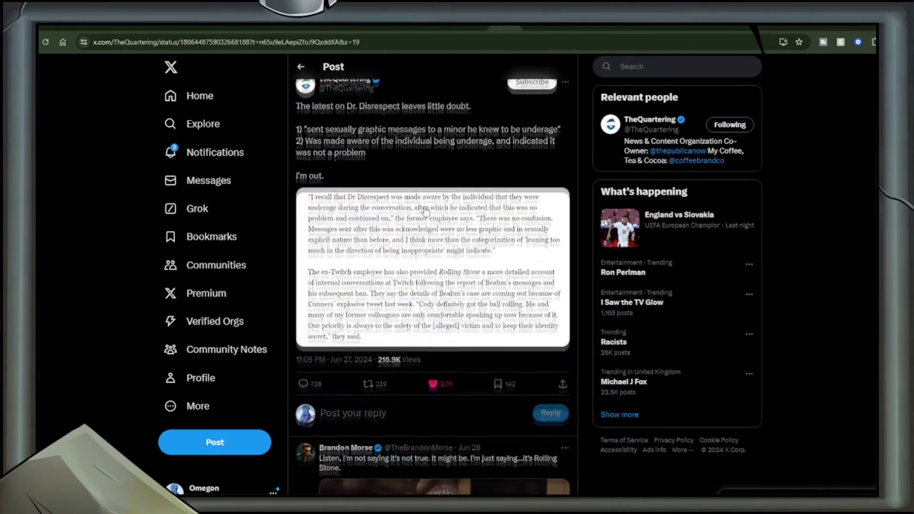
Scroll up to TheQuartering's 'leaves little doubt' post with its Rolling Stone excerpt.
{"action": "scroll", "scroll_direction": "up", "scroll_amount": 3}
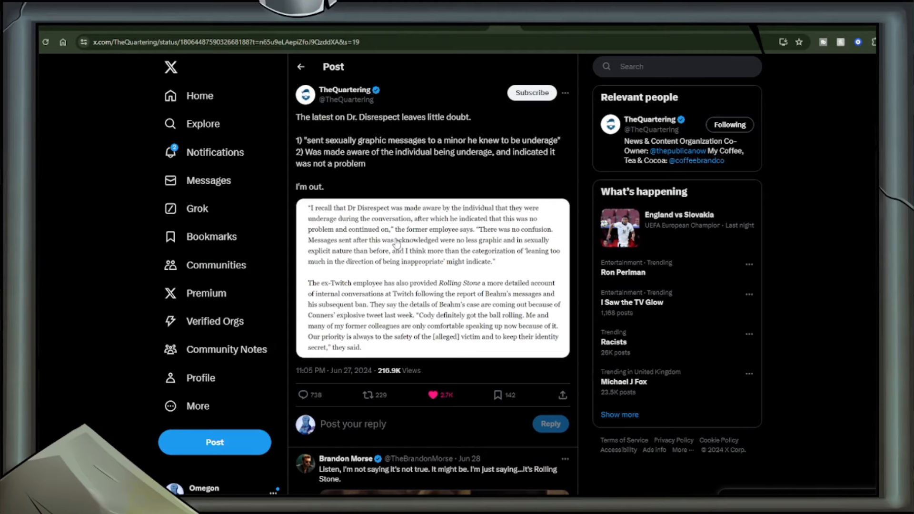
{"action": "mouse_move", "coordinate": [381, 270]}
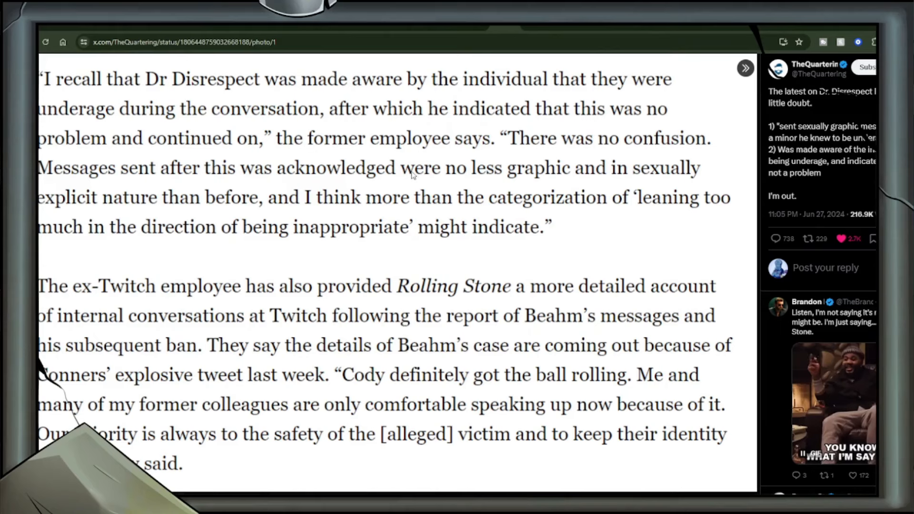
{"action": "mouse_move", "coordinate": [466, 200]}
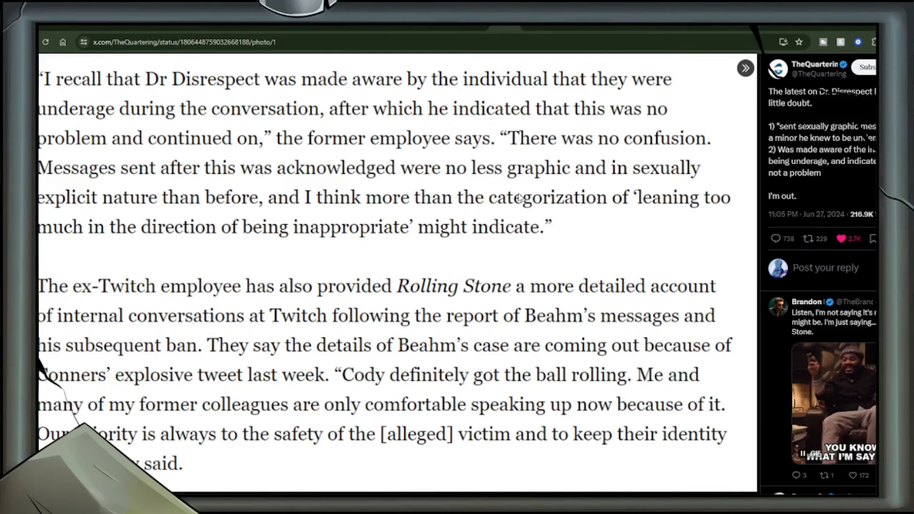
{"action": "mouse_move", "coordinate": [506, 29]}
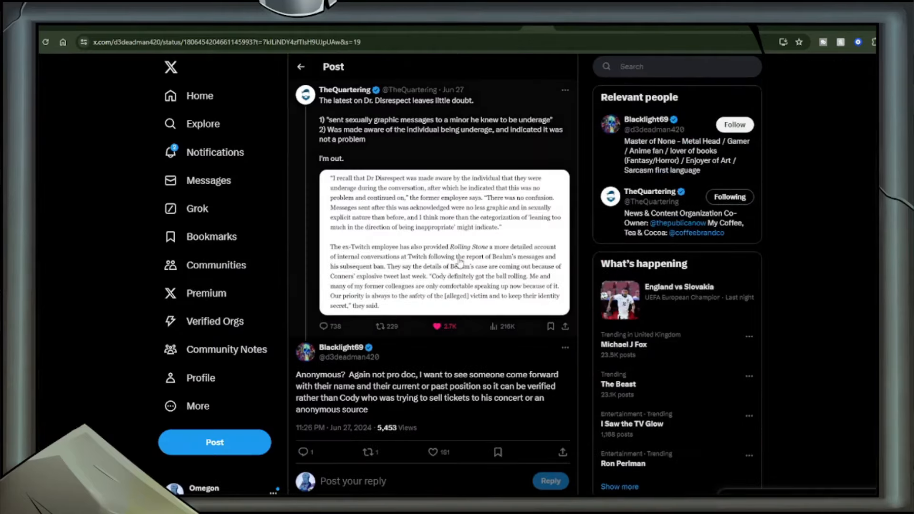
{"action": "scroll", "scroll_direction": "down", "scroll_amount": 3}
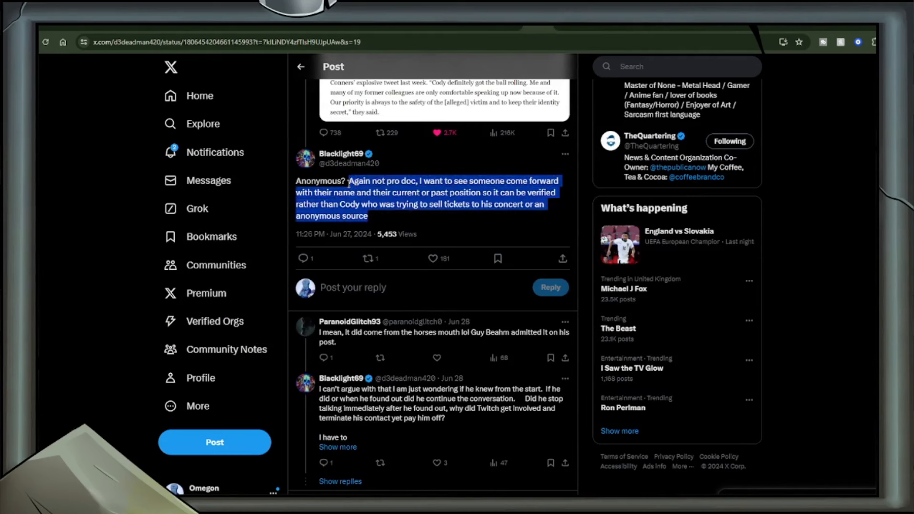
{"action": "mouse_move", "coordinate": [392, 173]}
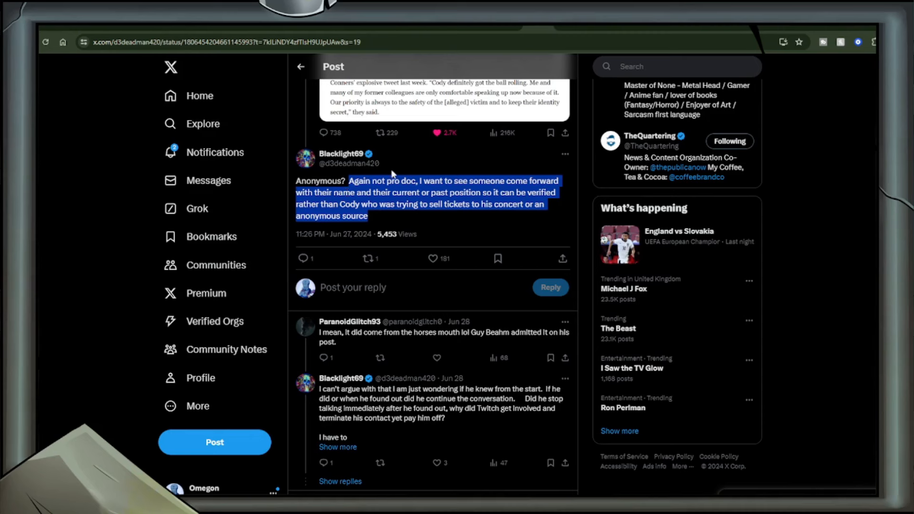
{"action": "mouse_move", "coordinate": [389, 146]}
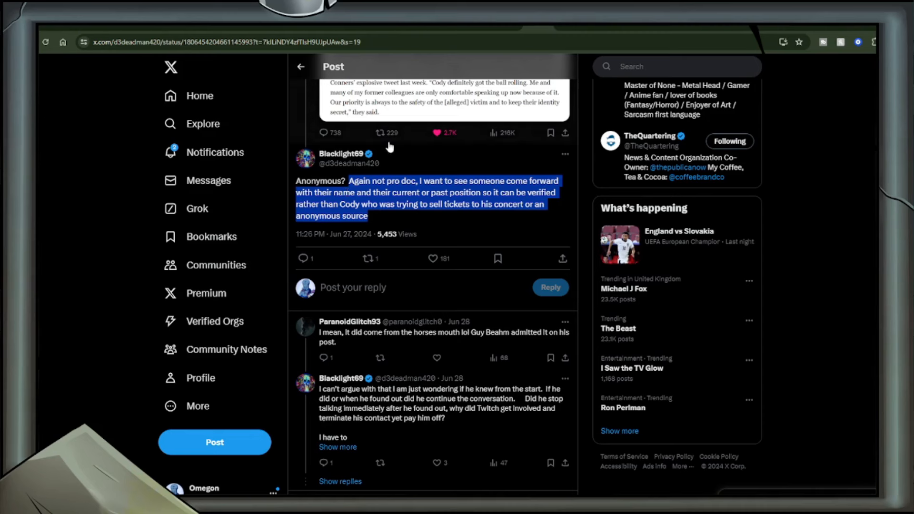
{"action": "mouse_move", "coordinate": [428, 370]}
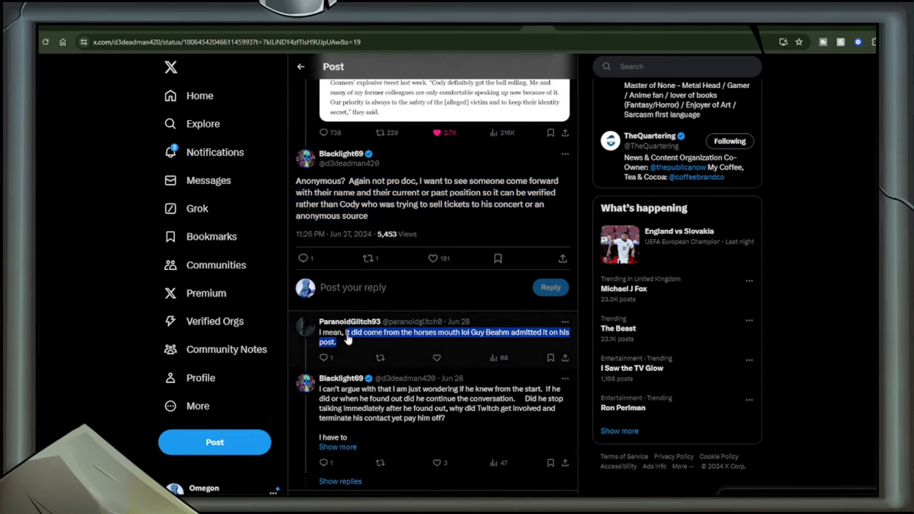
{"action": "mouse_move", "coordinate": [338, 447]}
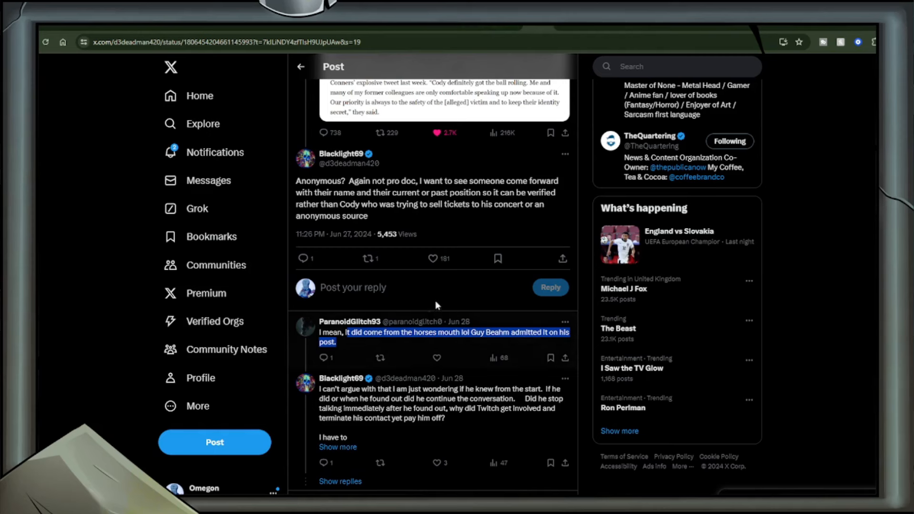
{"action": "mouse_move", "coordinate": [428, 288]}
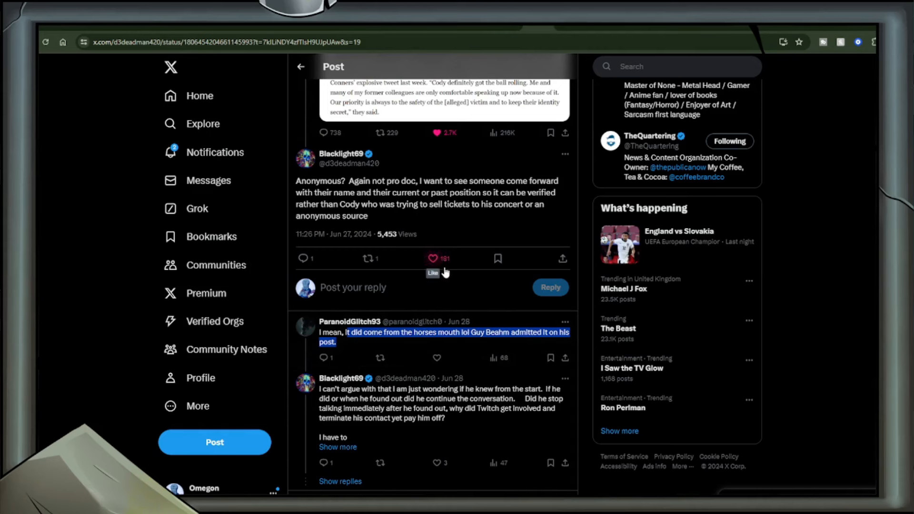
{"action": "left_click", "coordinate": [434, 258]}
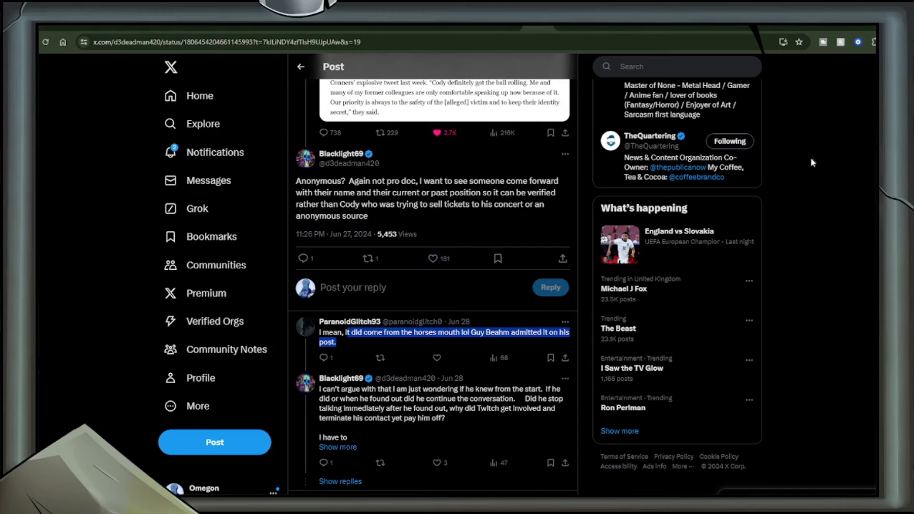
{"action": "mouse_move", "coordinate": [689, 86]}
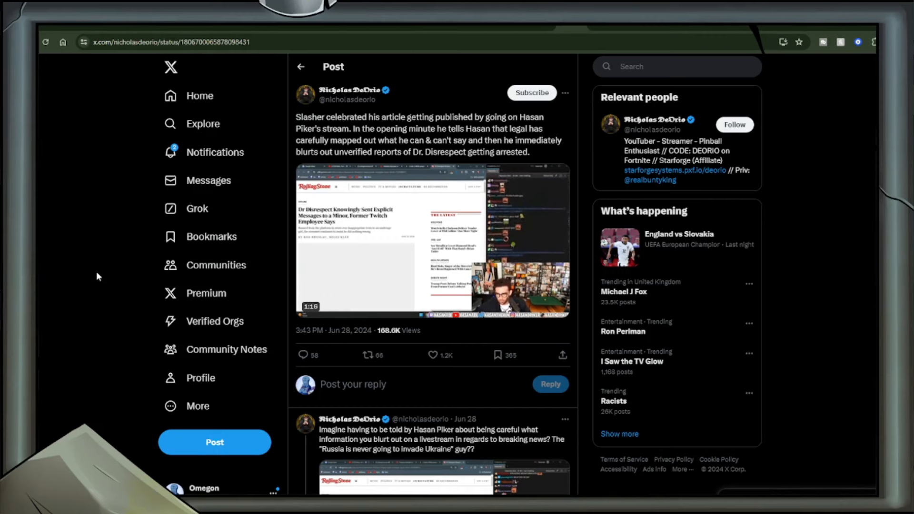
Scroll through the replies on DeOrio's post about Slasher's unverified arrest reports.
{"action": "scroll", "scroll_direction": "down", "scroll_amount": 3}
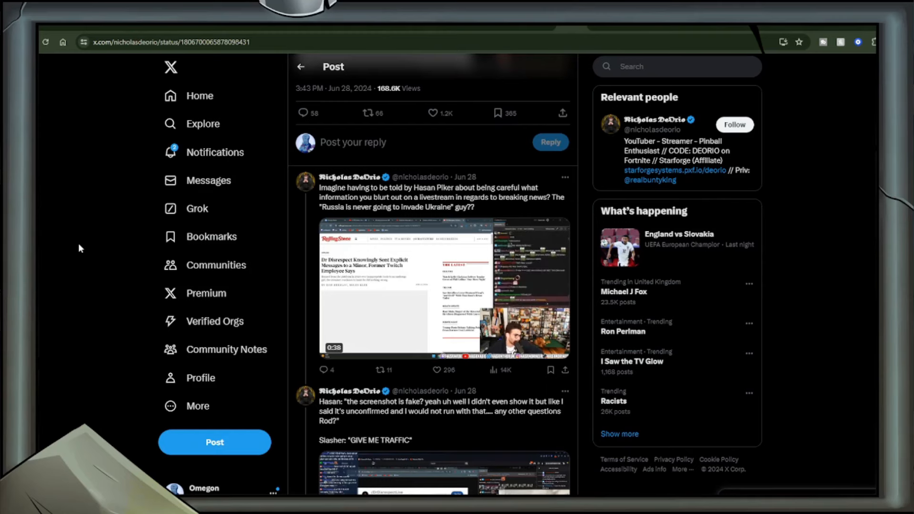
{"action": "scroll", "scroll_direction": "down", "scroll_amount": 3}
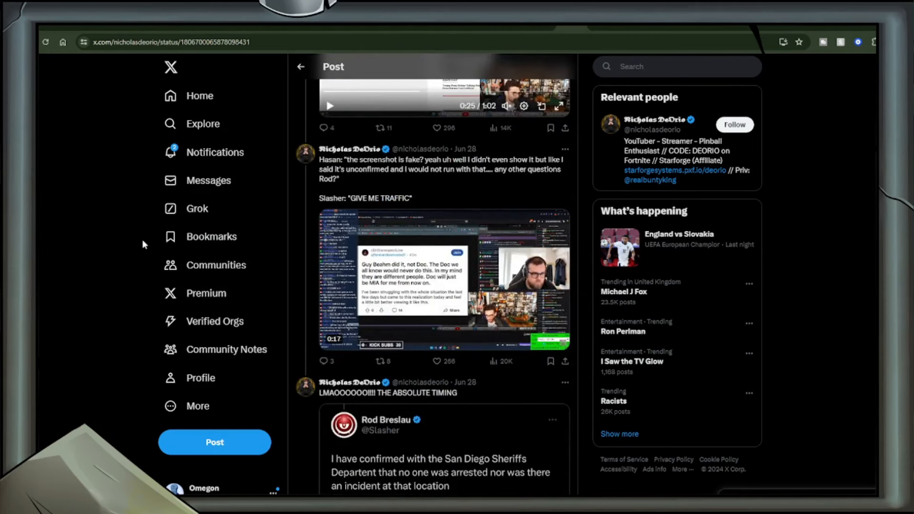
{"action": "scroll", "scroll_direction": "down", "scroll_amount": 3}
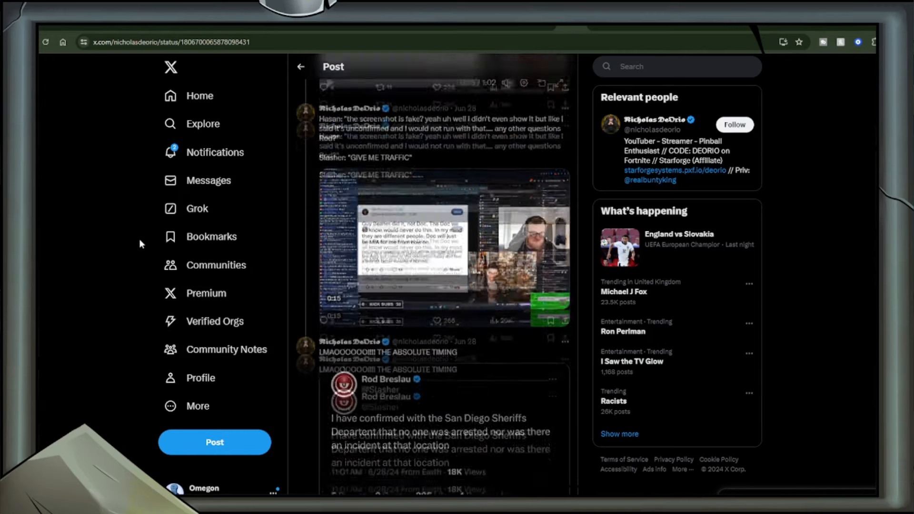
{"action": "scroll", "scroll_direction": "down", "scroll_amount": 3}
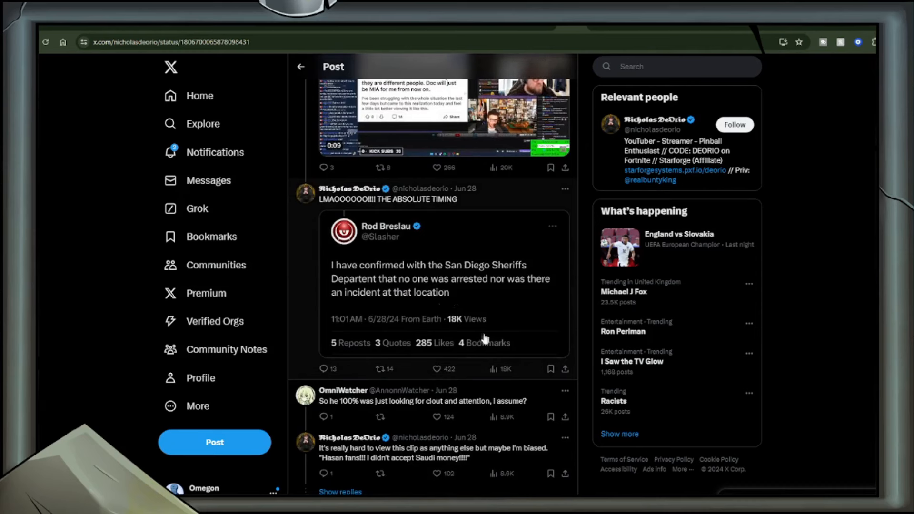
{"action": "mouse_move", "coordinate": [417, 291]}
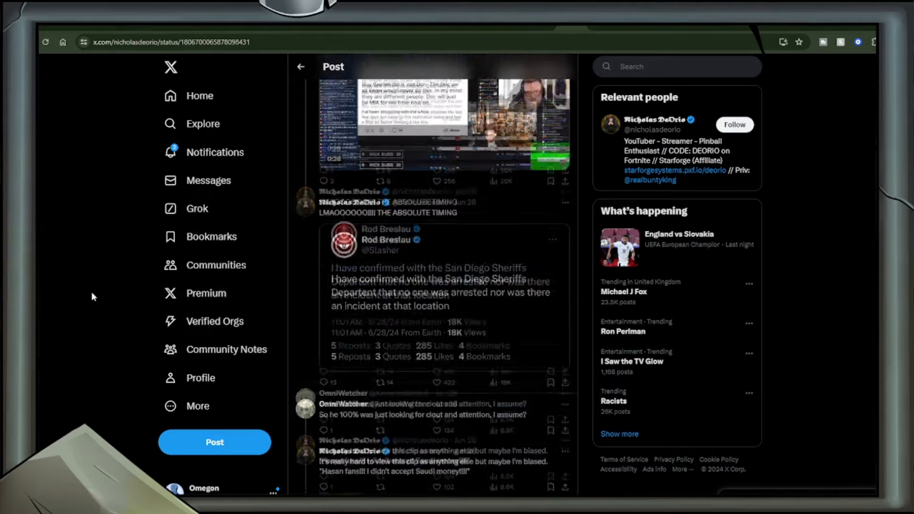
{"action": "scroll", "scroll_direction": "up", "scroll_amount": 3}
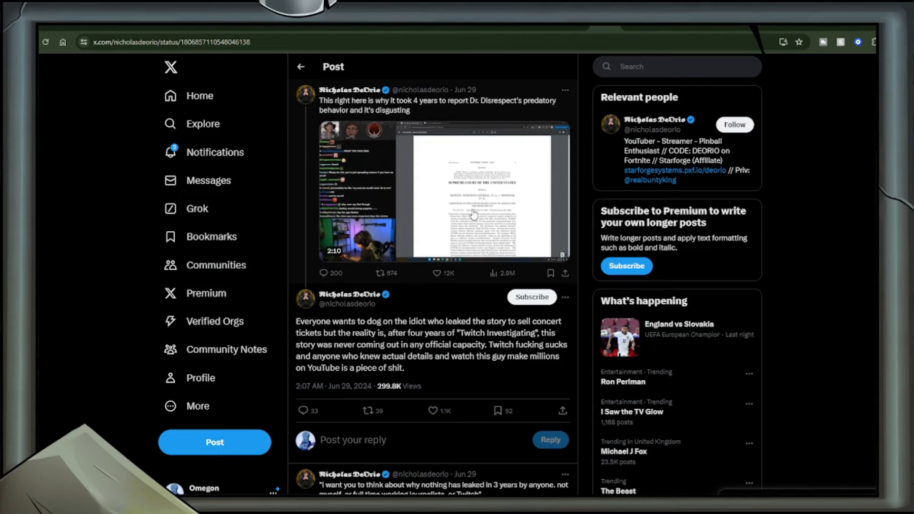
{"action": "scroll", "scroll_direction": "down", "scroll_amount": 3}
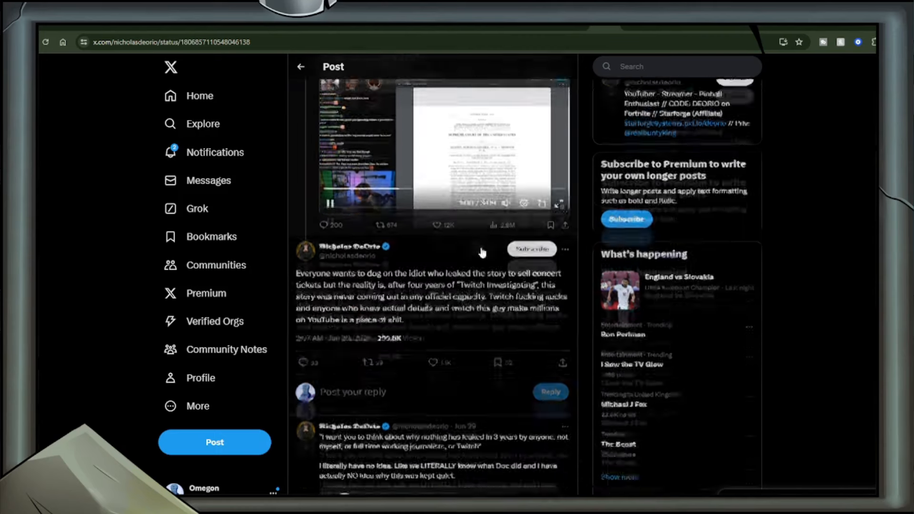
{"action": "scroll", "scroll_direction": "down", "scroll_amount": 3}
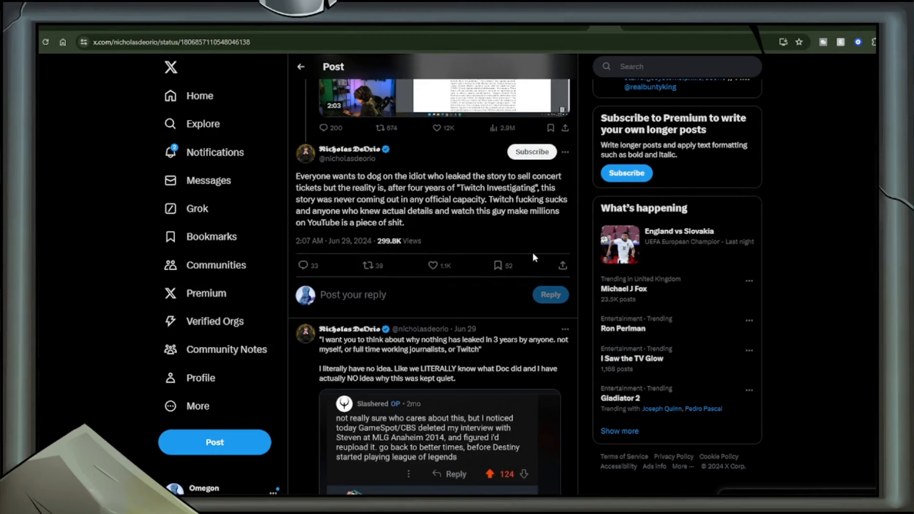
{"action": "scroll", "scroll_direction": "down", "scroll_amount": 3}
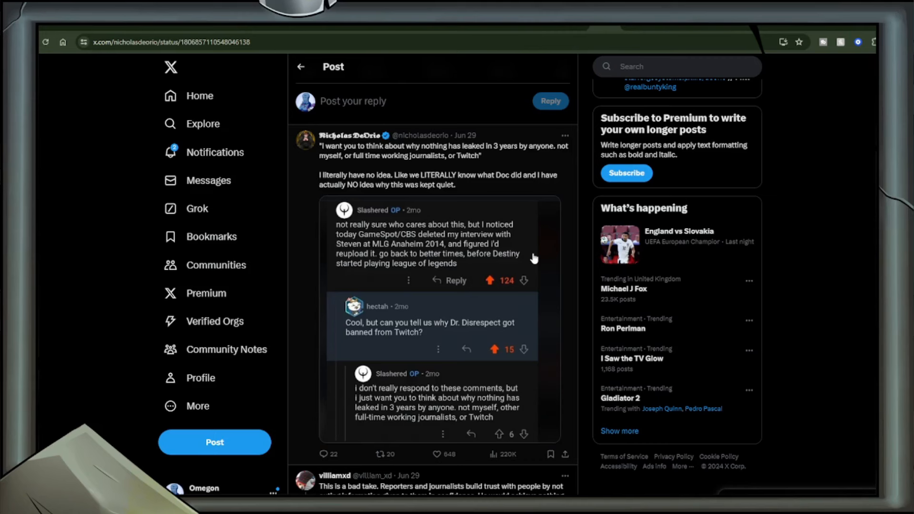
{"action": "mouse_move", "coordinate": [418, 299]}
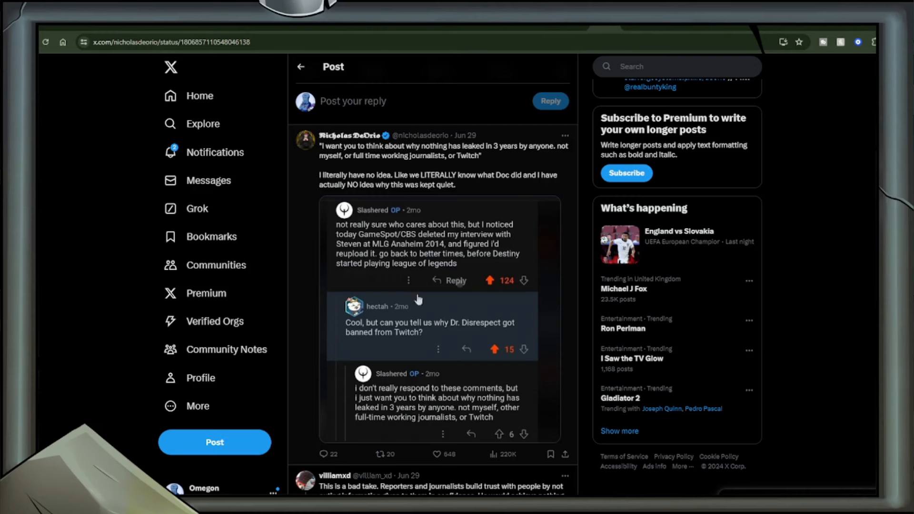
{"action": "mouse_move", "coordinate": [259, 286]}
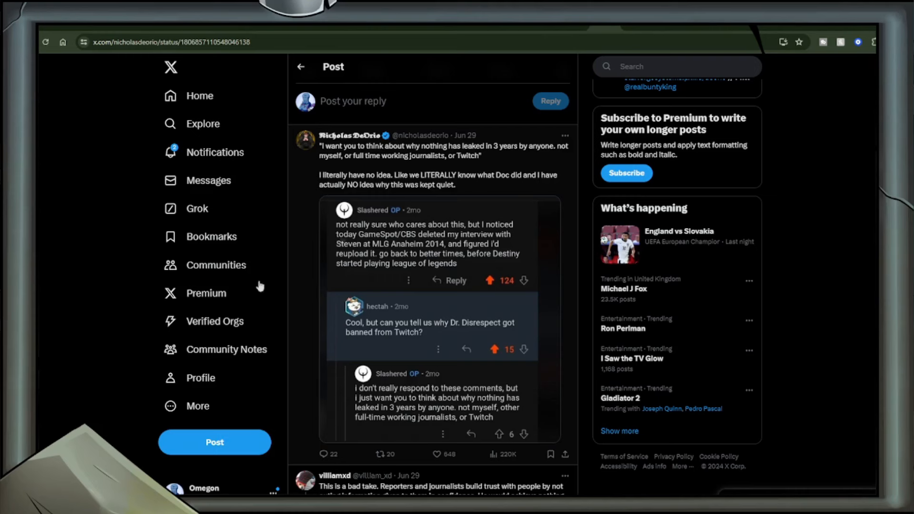
{"action": "mouse_move", "coordinate": [378, 414]}
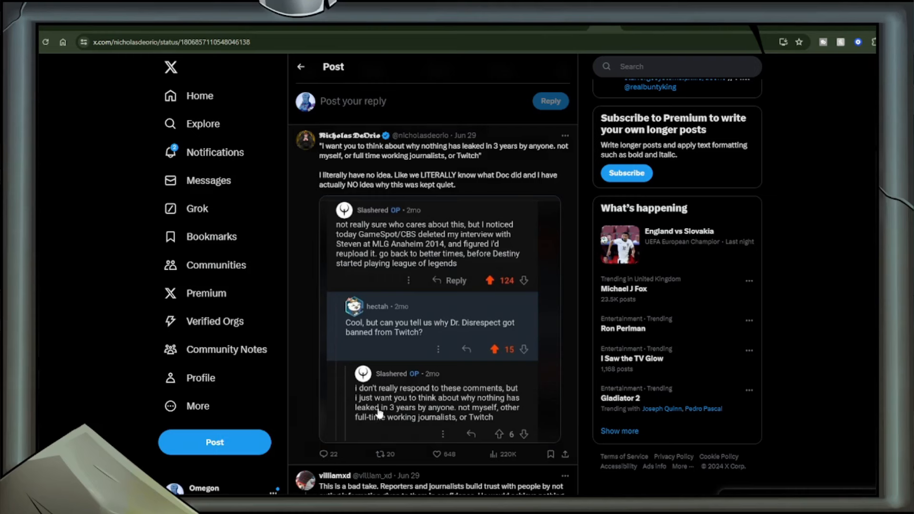
{"action": "mouse_move", "coordinate": [487, 349]}
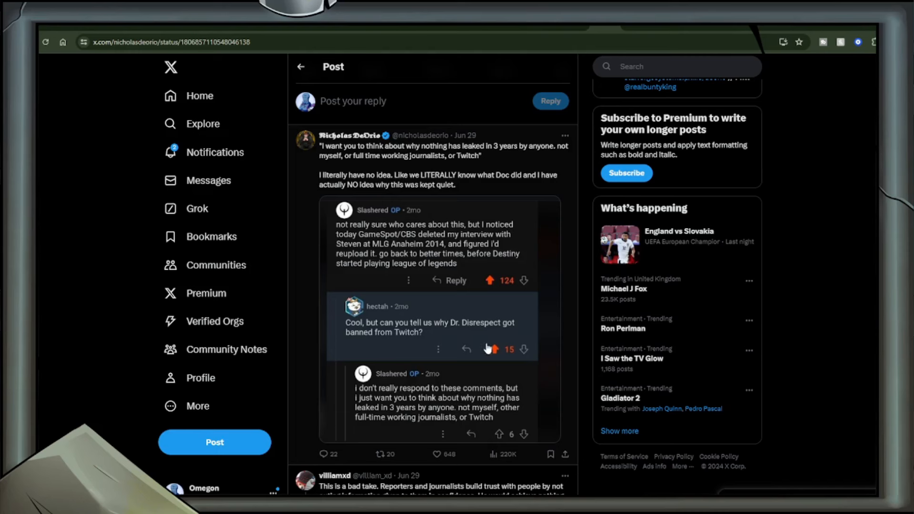
{"action": "mouse_move", "coordinate": [478, 341]}
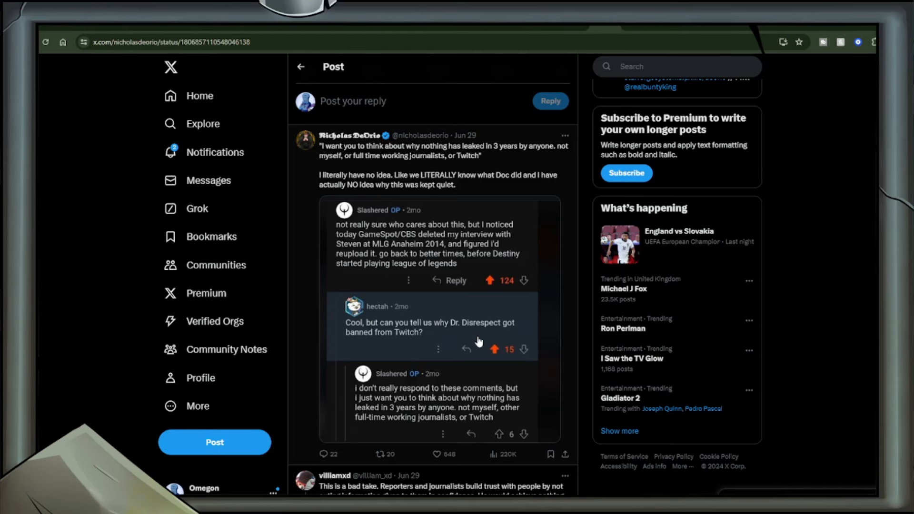
{"action": "mouse_move", "coordinate": [546, 373]}
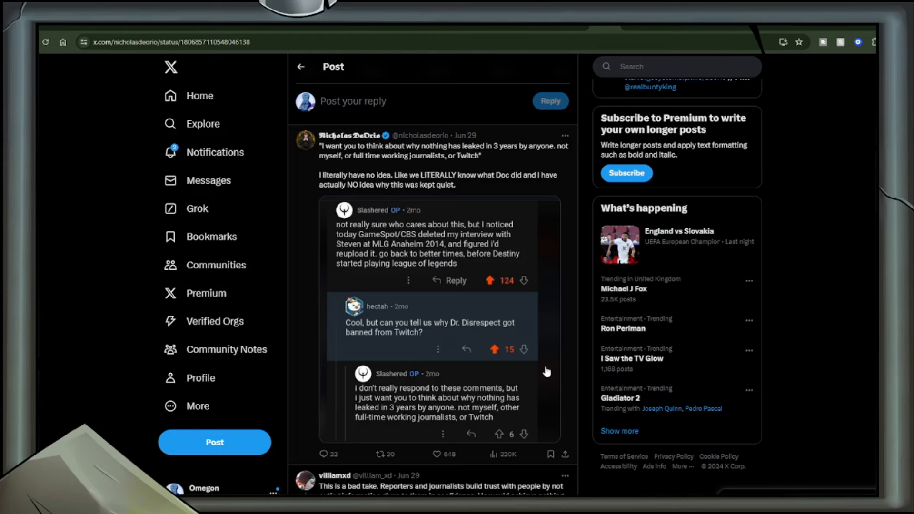
{"action": "mouse_move", "coordinate": [498, 358]}
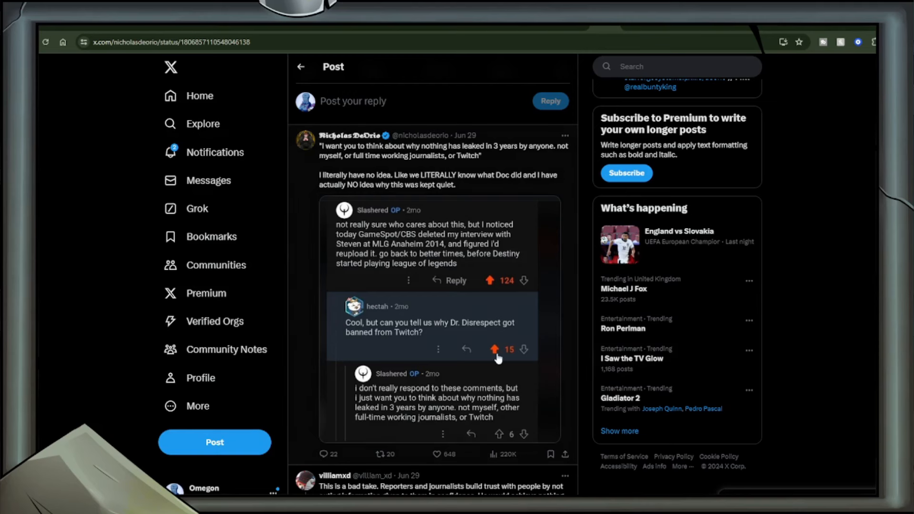
{"action": "mouse_move", "coordinate": [337, 270]}
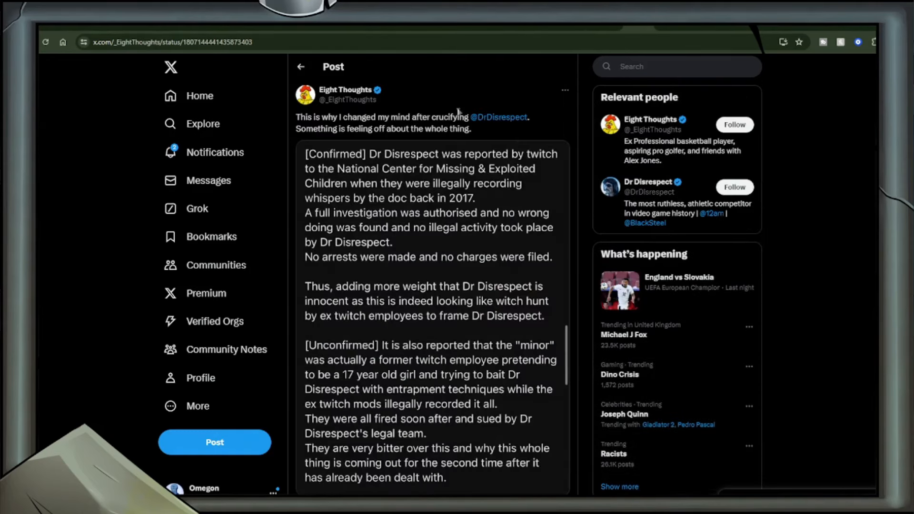
{"action": "mouse_move", "coordinate": [347, 90]}
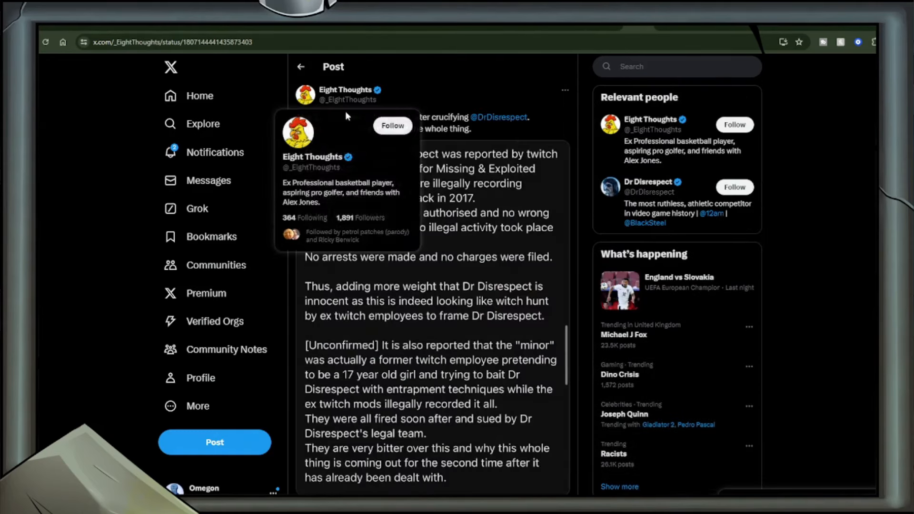
Scroll down through the replies under the post claiming Dr Disrespect was cleared in 2017.
{"action": "scroll", "scroll_direction": "down", "scroll_amount": 3}
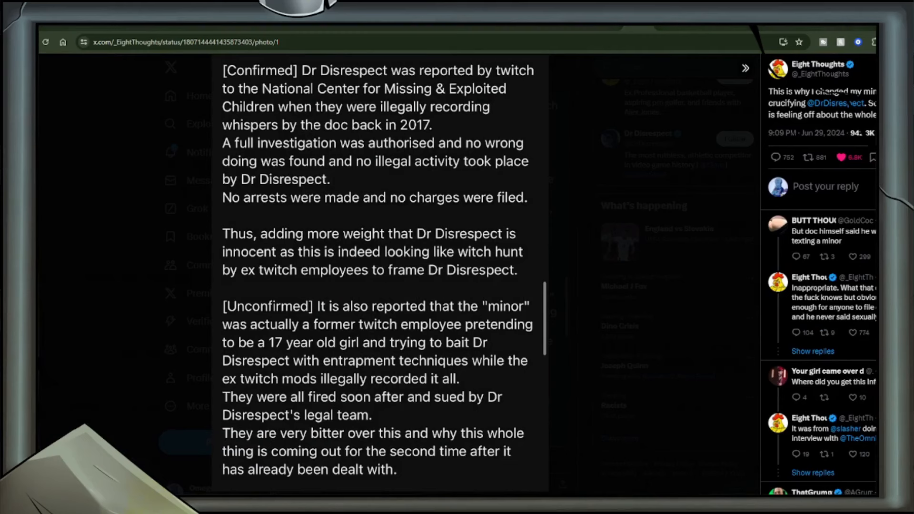
{"action": "mouse_move", "coordinate": [605, 406]}
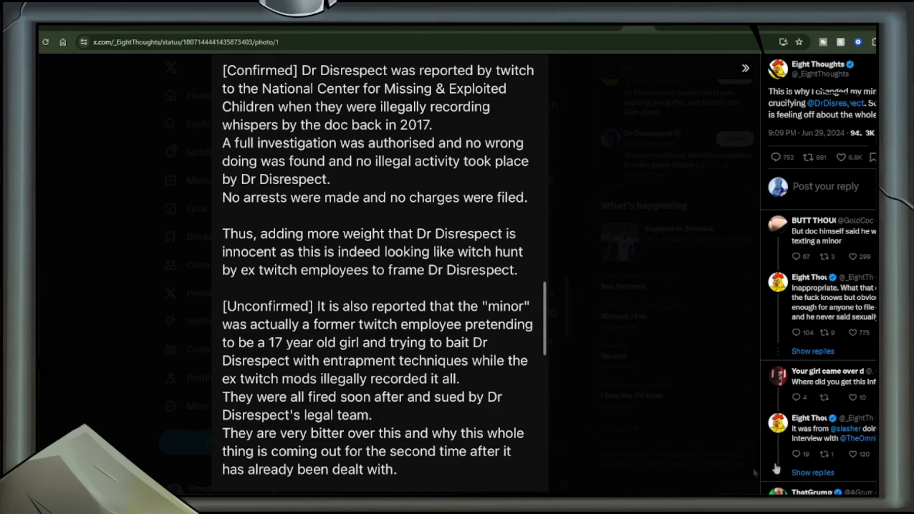
{"action": "mouse_move", "coordinate": [660, 226]}
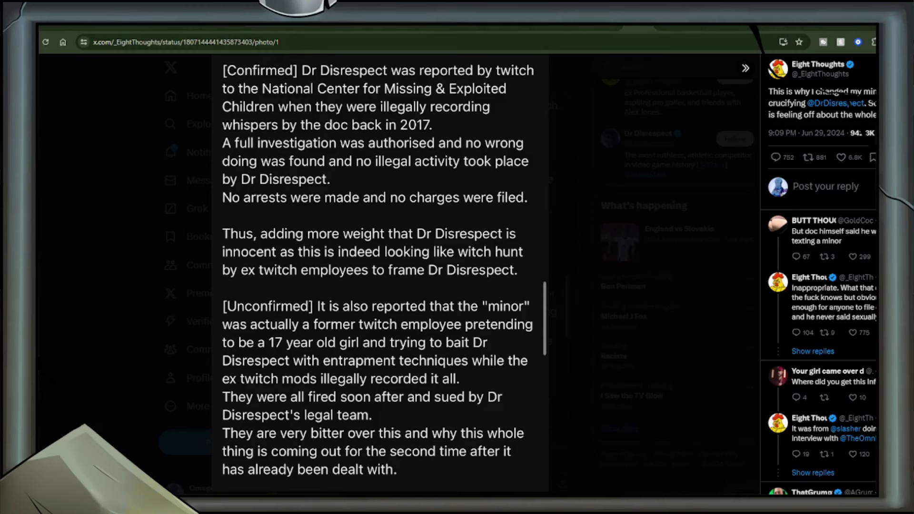
{"action": "mouse_move", "coordinate": [637, 317]}
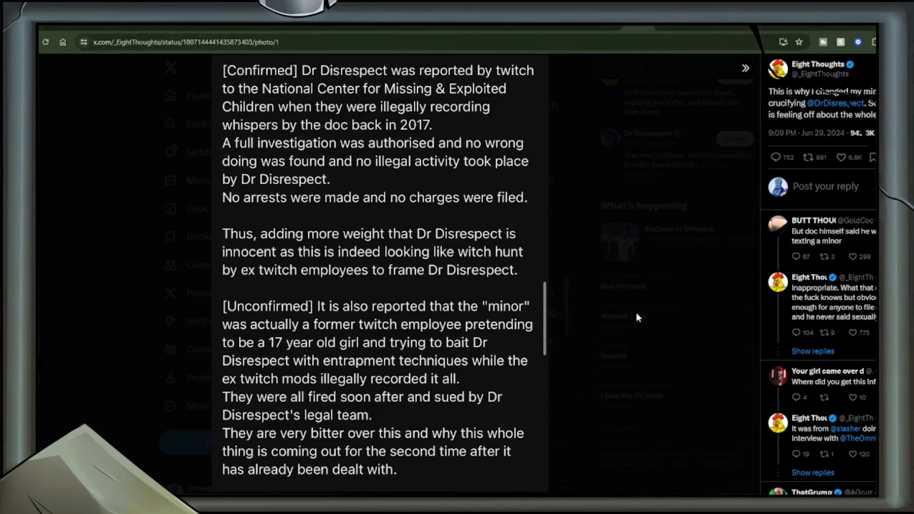
{"action": "mouse_move", "coordinate": [699, 333]}
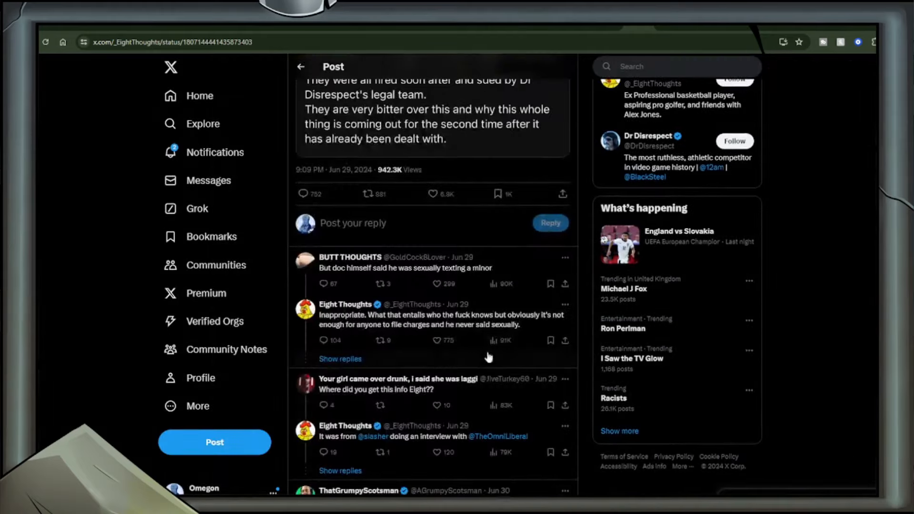
Scroll through replies to Christopher Kai's post citing Call of Shame as the claim's source.
{"action": "scroll", "scroll_direction": "down", "scroll_amount": 3}
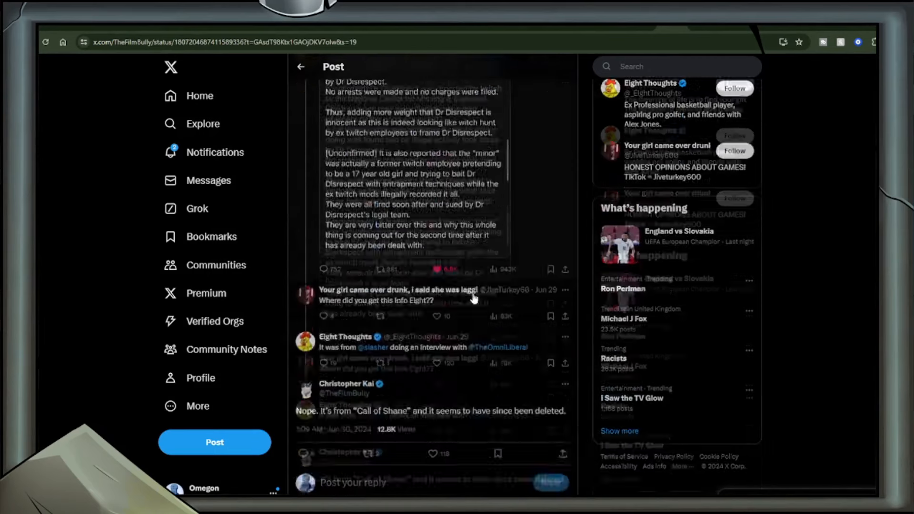
{"action": "scroll", "scroll_direction": "down", "scroll_amount": 3}
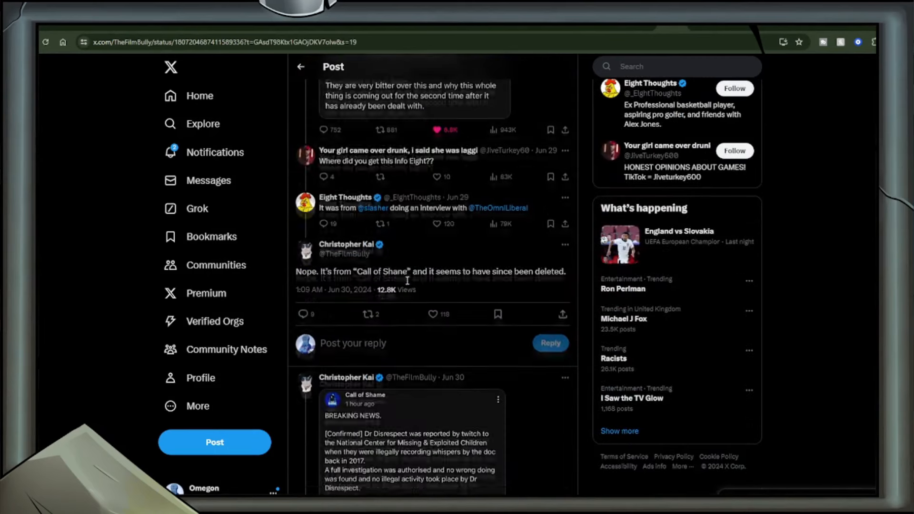
{"action": "scroll", "scroll_direction": "down", "scroll_amount": 3}
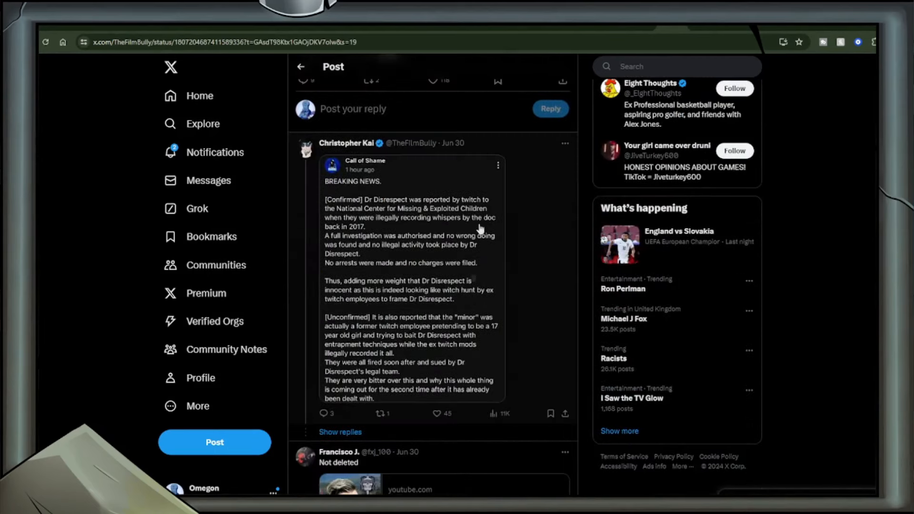
{"action": "scroll", "scroll_direction": "down", "scroll_amount": 3}
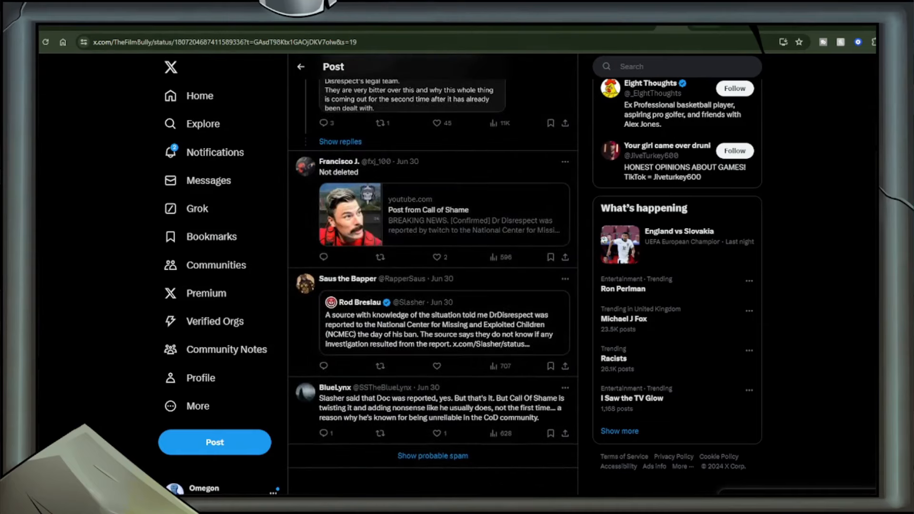
Open Call of Shame's YouTube community post from the 'Not deleted' reply and read through it.
{"action": "left_click", "coordinate": [428, 214]}
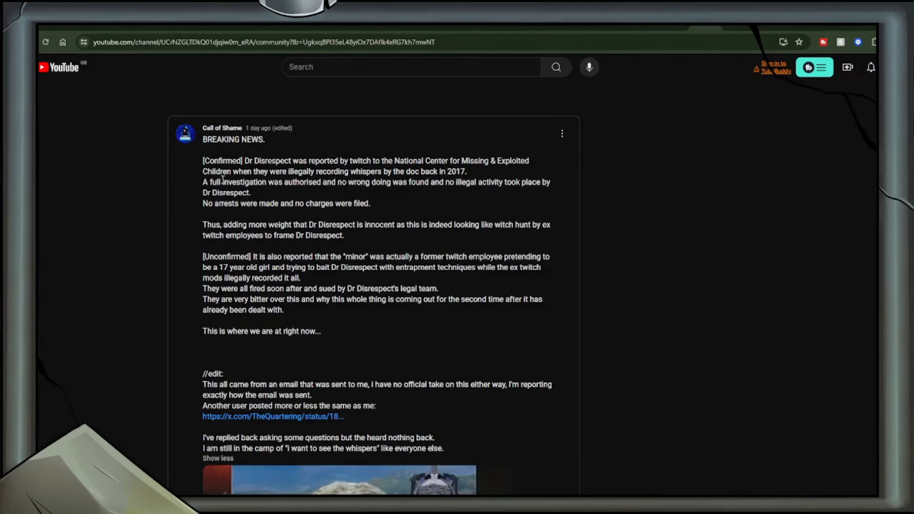
{"action": "mouse_move", "coordinate": [512, 298]}
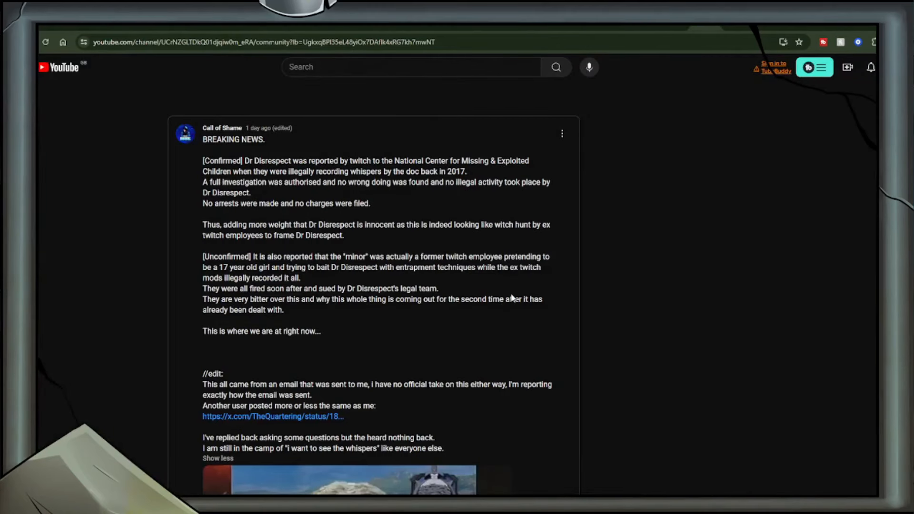
{"action": "scroll", "scroll_direction": "down", "scroll_amount": 3}
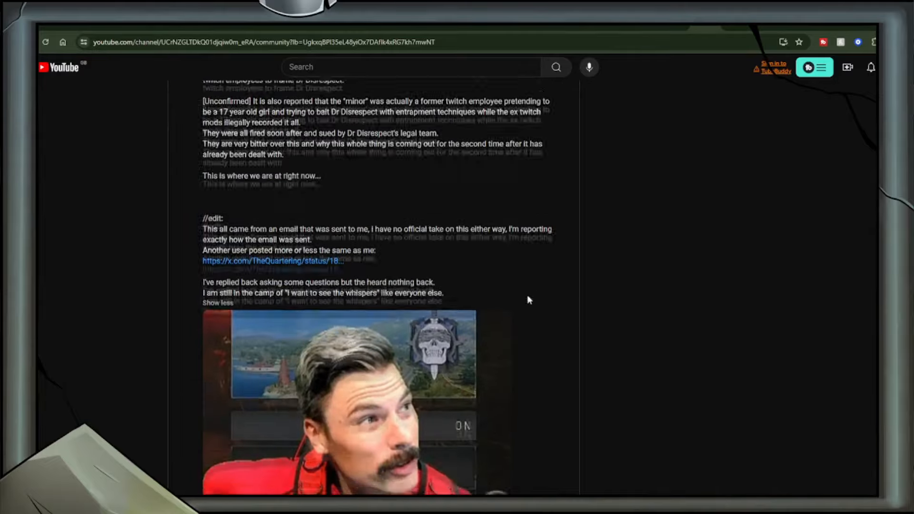
{"action": "scroll", "scroll_direction": "down", "scroll_amount": 3}
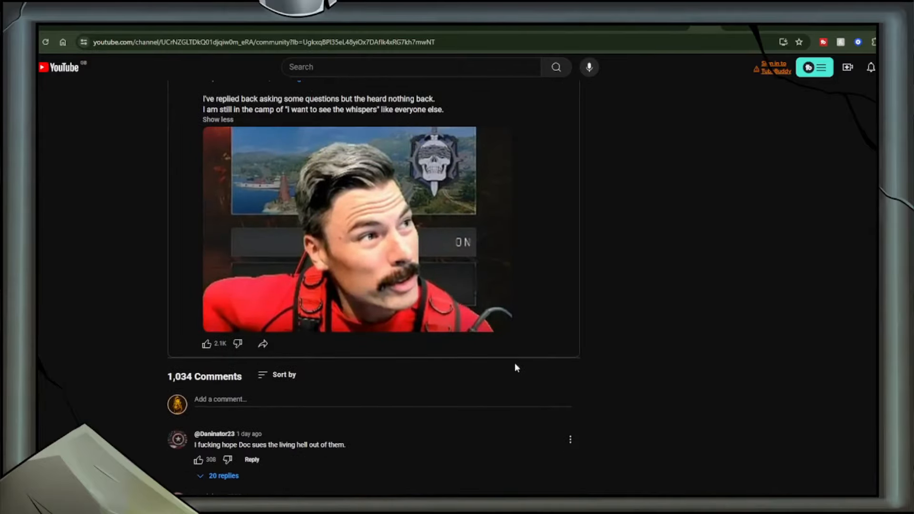
{"action": "scroll", "scroll_direction": "up", "scroll_amount": 3}
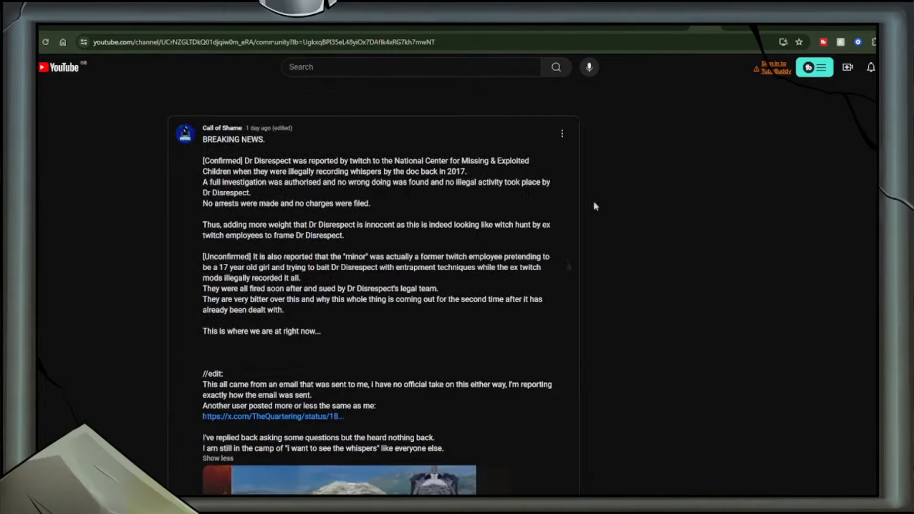
{"action": "mouse_move", "coordinate": [587, 164]}
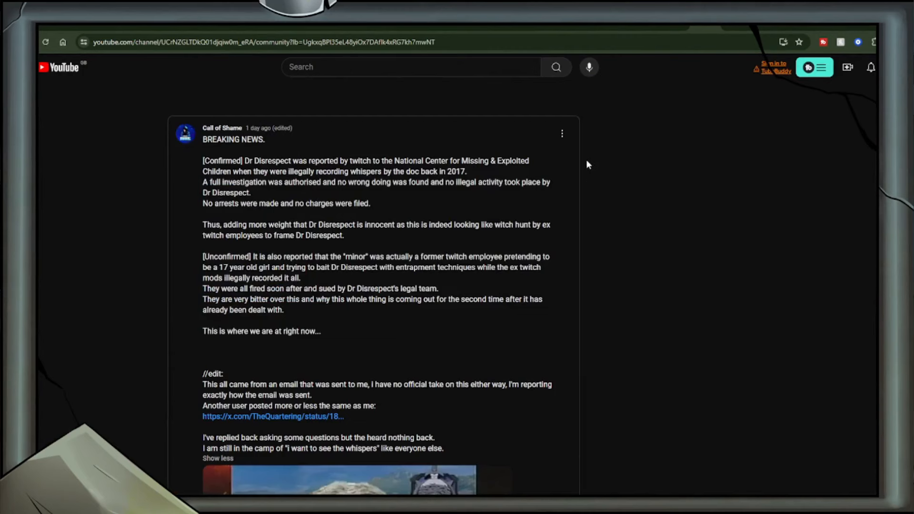
{"action": "mouse_move", "coordinate": [543, 255]}
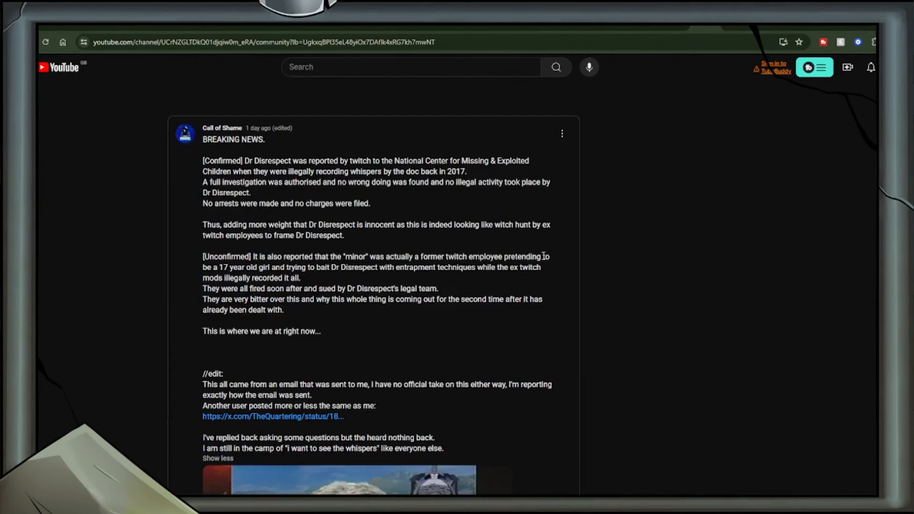
{"action": "scroll", "scroll_direction": "down", "scroll_amount": 3}
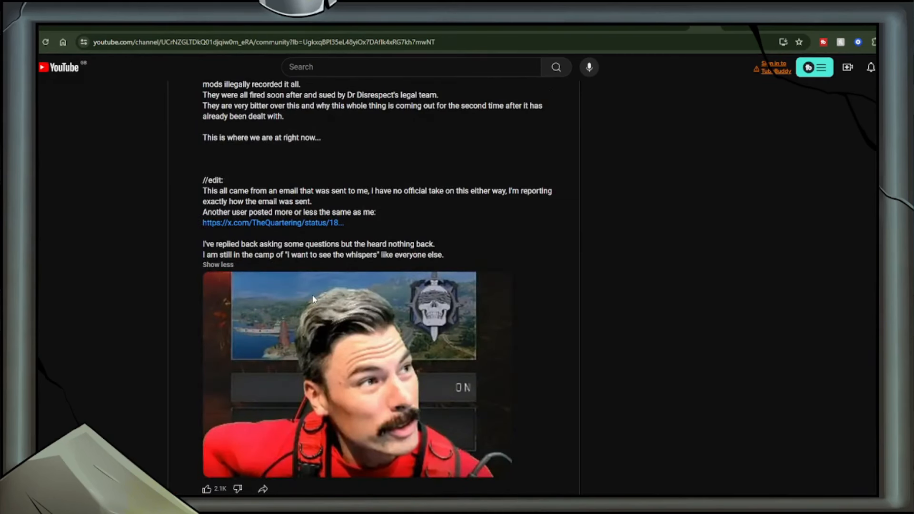
{"action": "scroll", "scroll_direction": "up", "scroll_amount": 3}
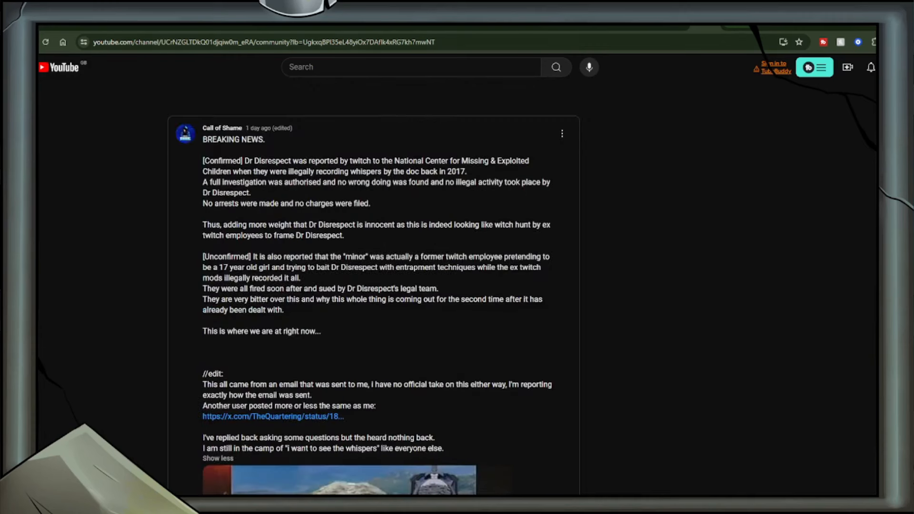
Return to the X posts.
{"action": "left_click", "coordinate": [272, 416]}
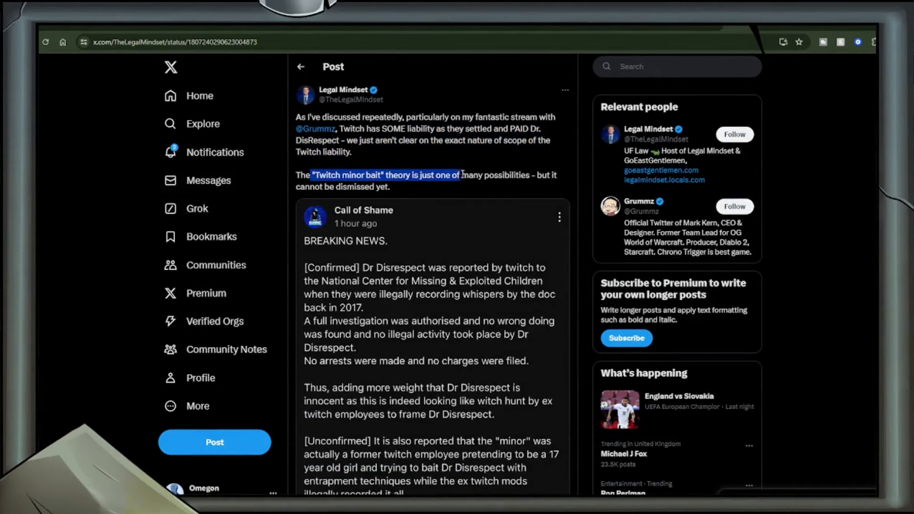
Scroll TheQuartering's post quoting DramaAlert's clip, noting no arrests were made.
{"action": "scroll", "scroll_direction": "down", "scroll_amount": 3}
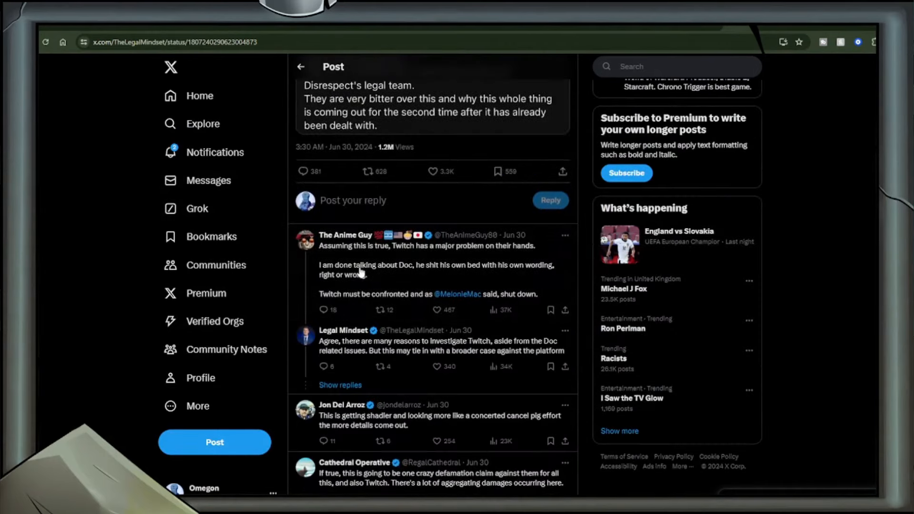
{"action": "mouse_move", "coordinate": [347, 320]}
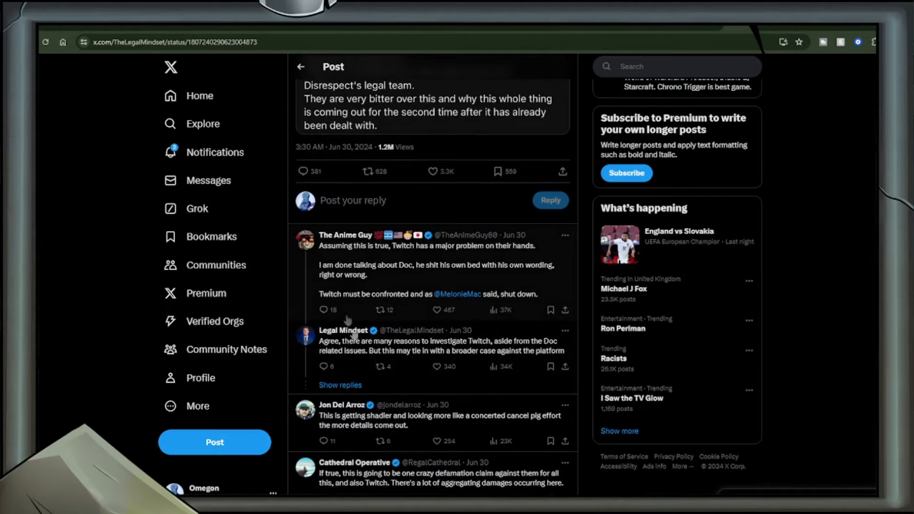
{"action": "scroll", "scroll_direction": "up", "scroll_amount": 3}
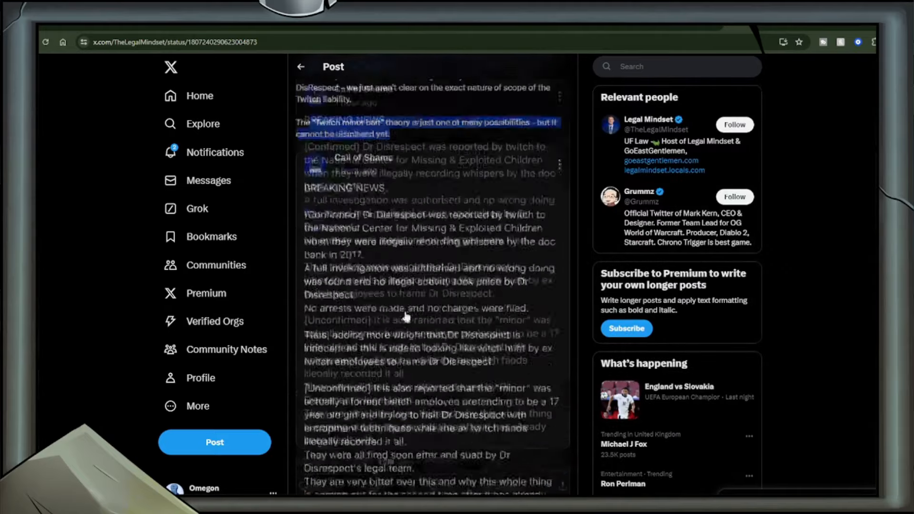
{"action": "scroll", "scroll_direction": "up", "scroll_amount": 3}
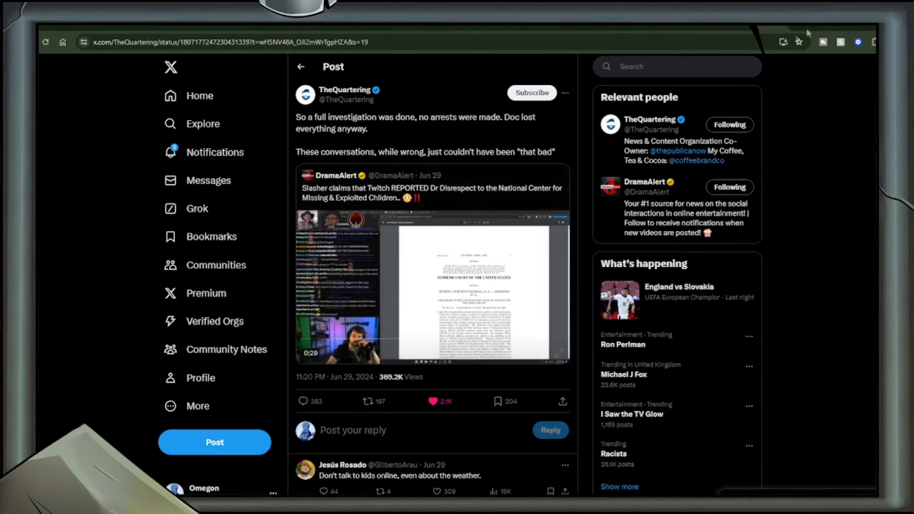
Play DramaAlert's embedded clip on Twitch reporting Dr Disrespect and enlarge it to full screen.
{"action": "left_click", "coordinate": [433, 286]}
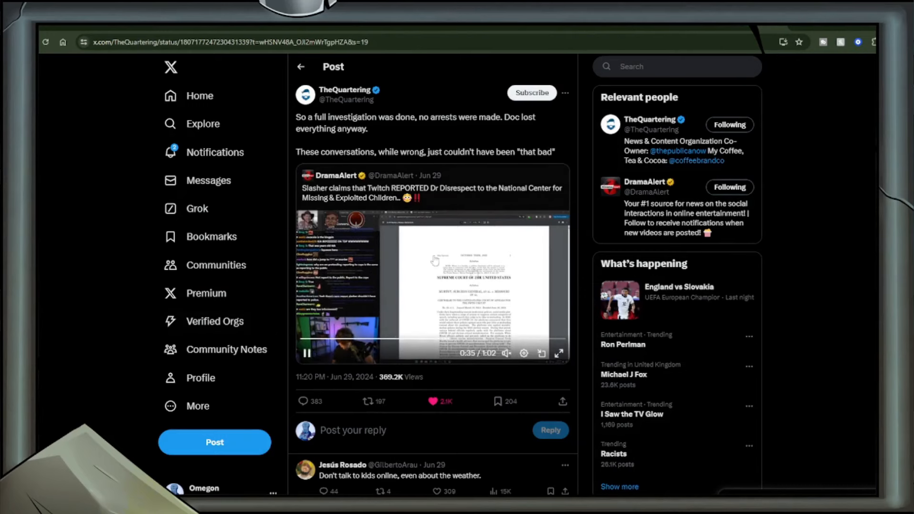
{"action": "mouse_move", "coordinate": [385, 258]}
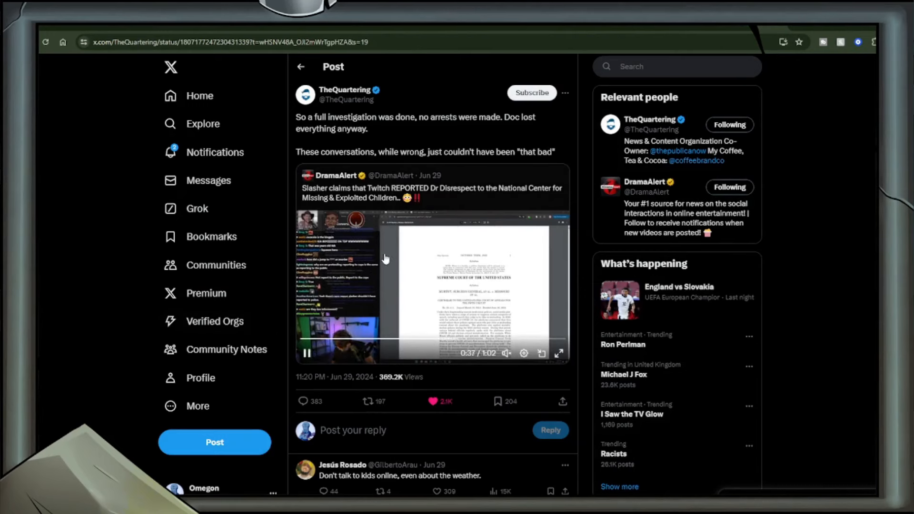
{"action": "left_click", "coordinate": [558, 353]}
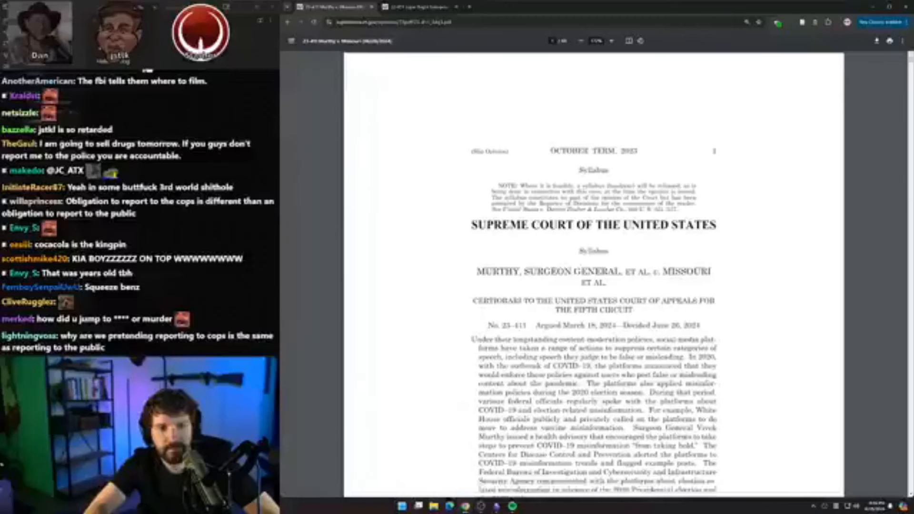